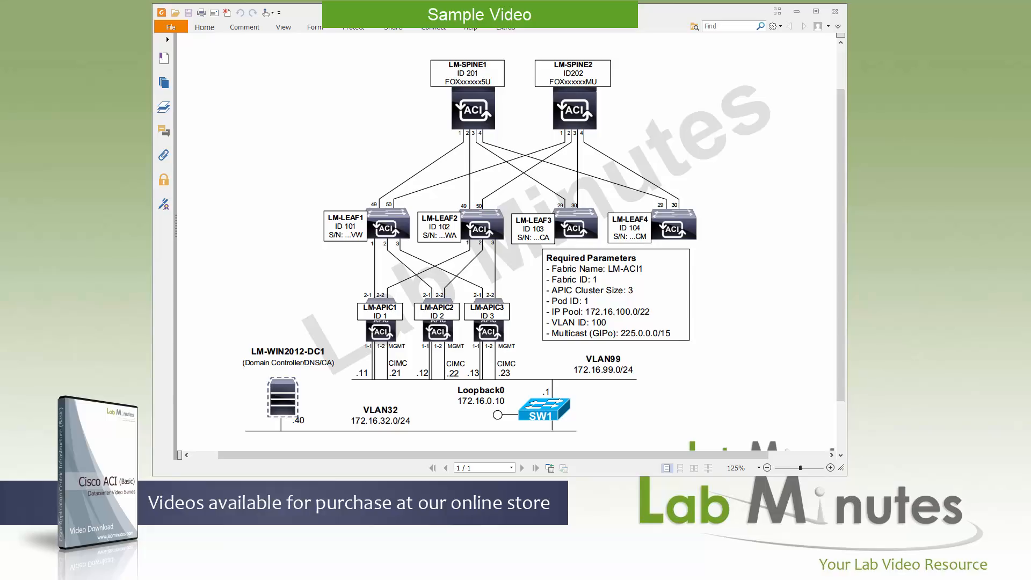
{"action": "mouse_move", "coordinate": [630, 114]}
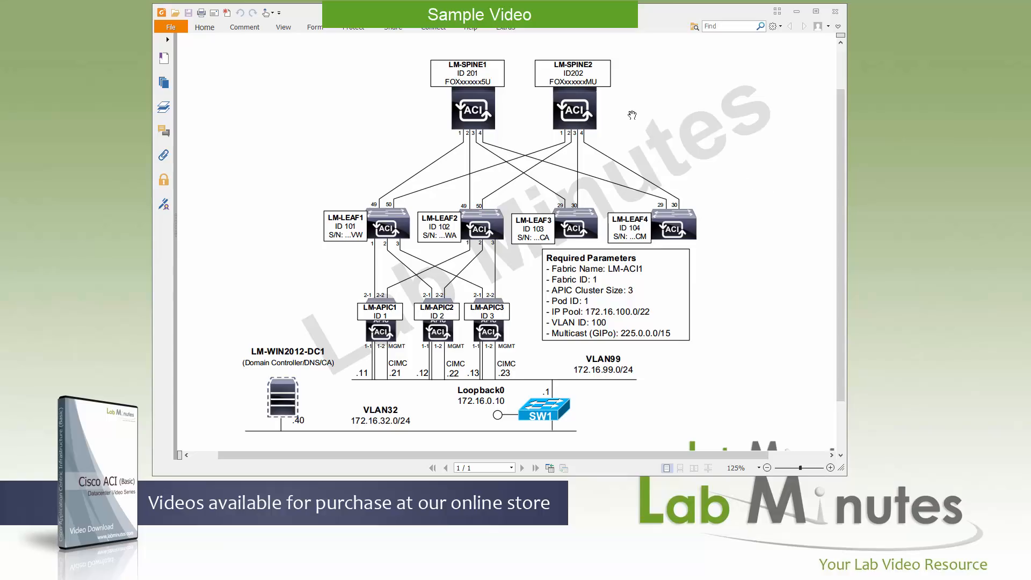
{"action": "mouse_move", "coordinate": [510, 77]}
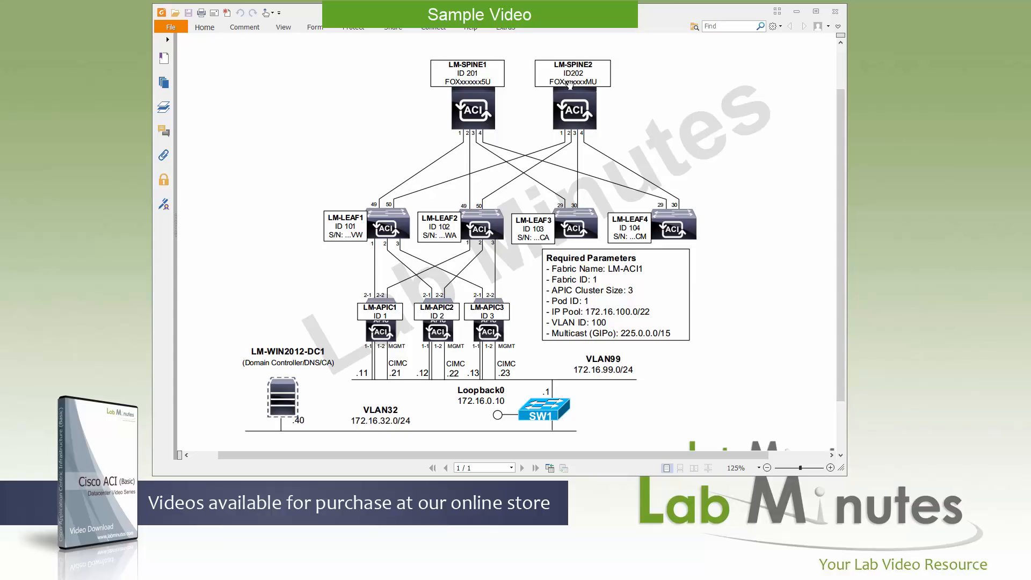
{"action": "mouse_move", "coordinate": [337, 198]}
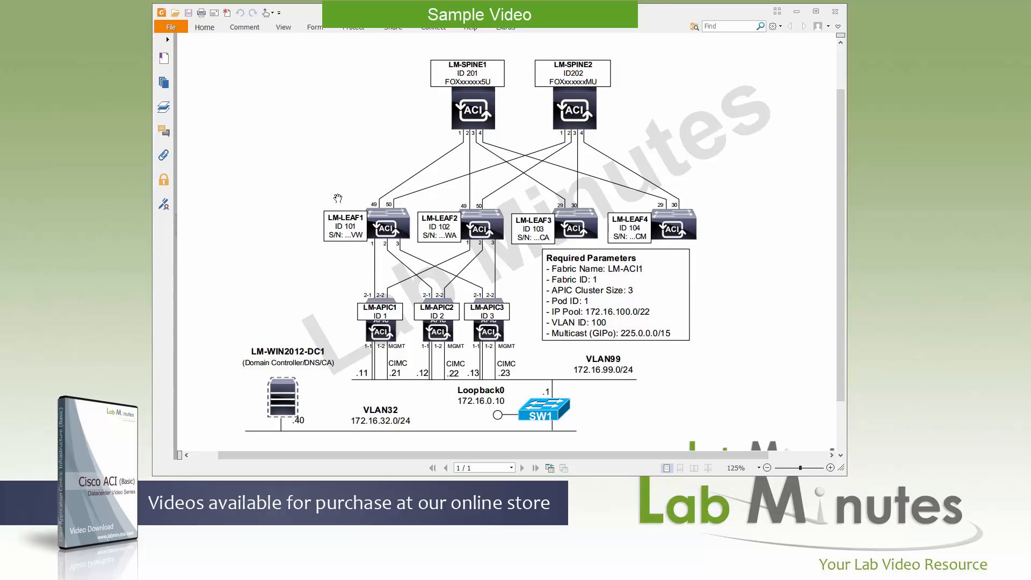
{"action": "mouse_move", "coordinate": [319, 225]}
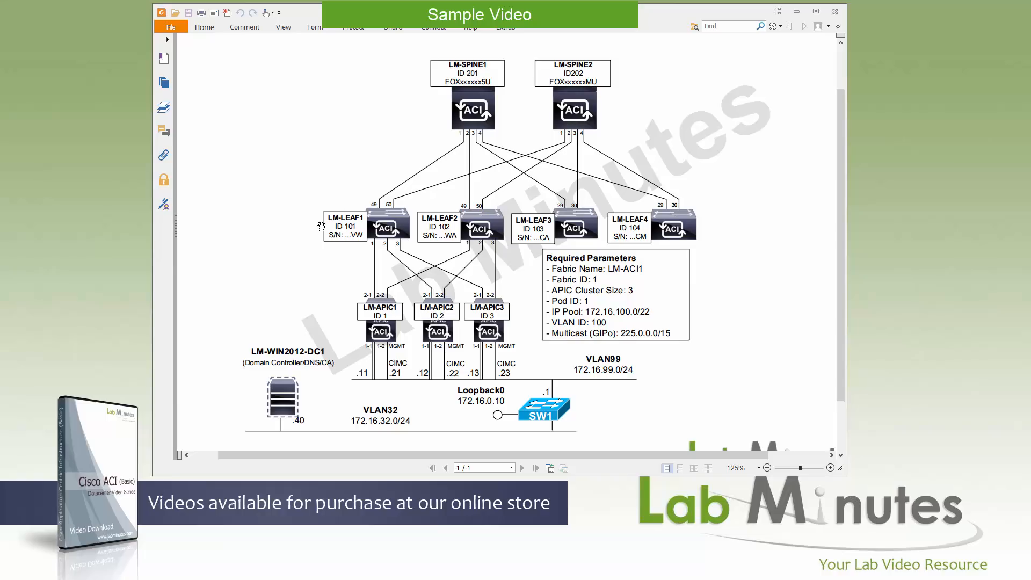
{"action": "mouse_move", "coordinate": [549, 238]}
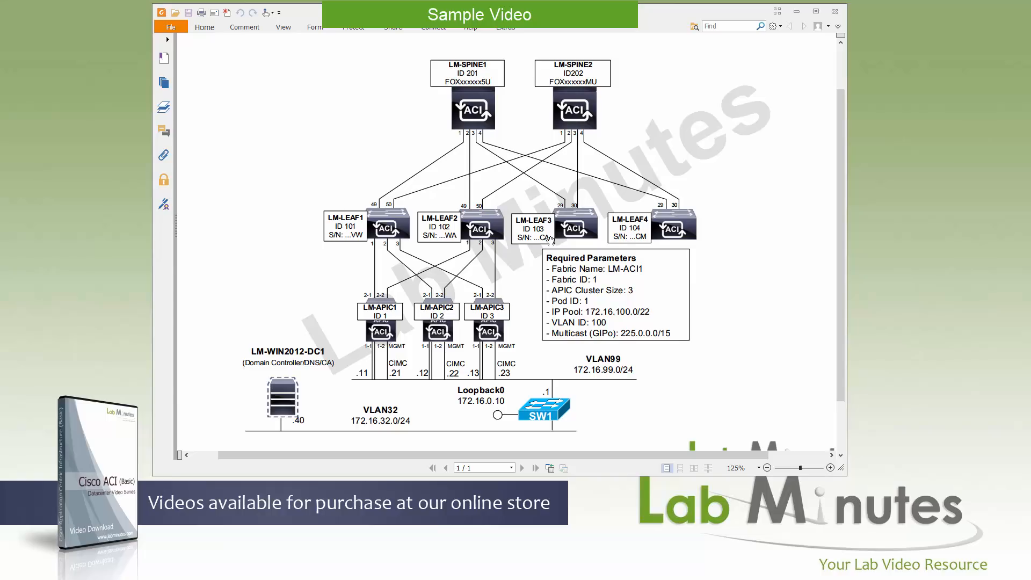
{"action": "mouse_move", "coordinate": [558, 242]}
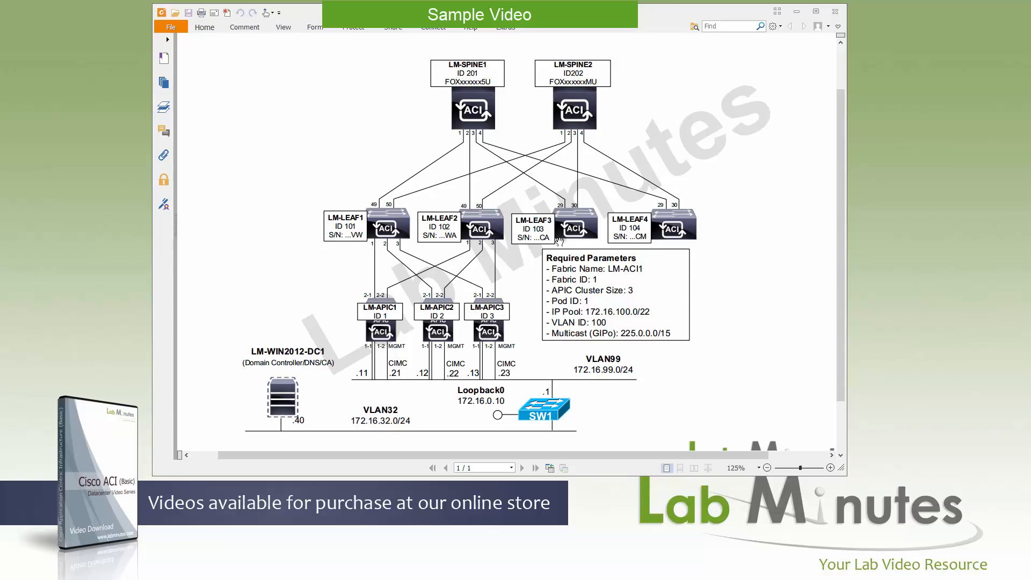
{"action": "mouse_move", "coordinate": [699, 232]}
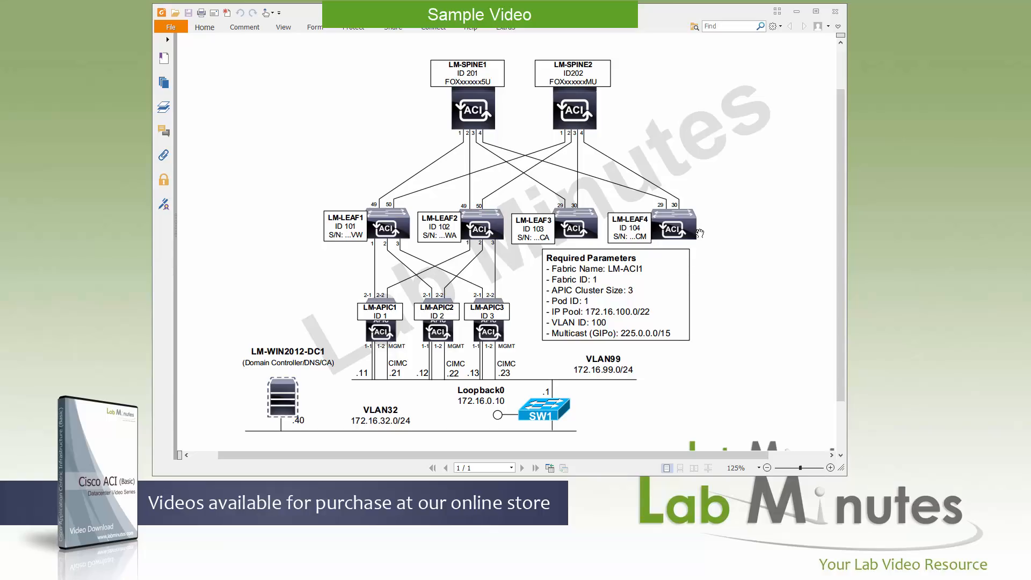
{"action": "mouse_move", "coordinate": [490, 146]}
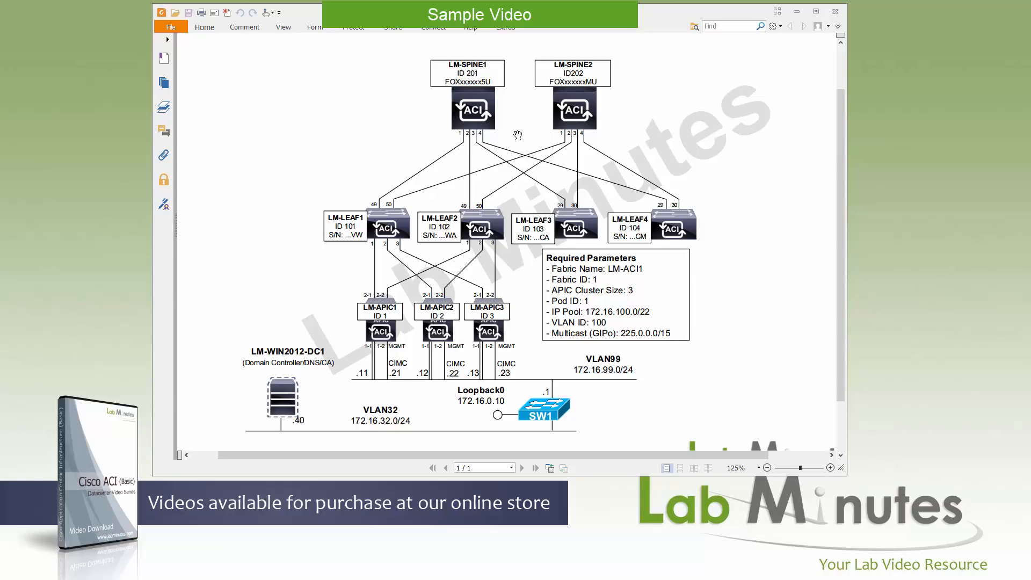
{"action": "mouse_move", "coordinate": [393, 187]}
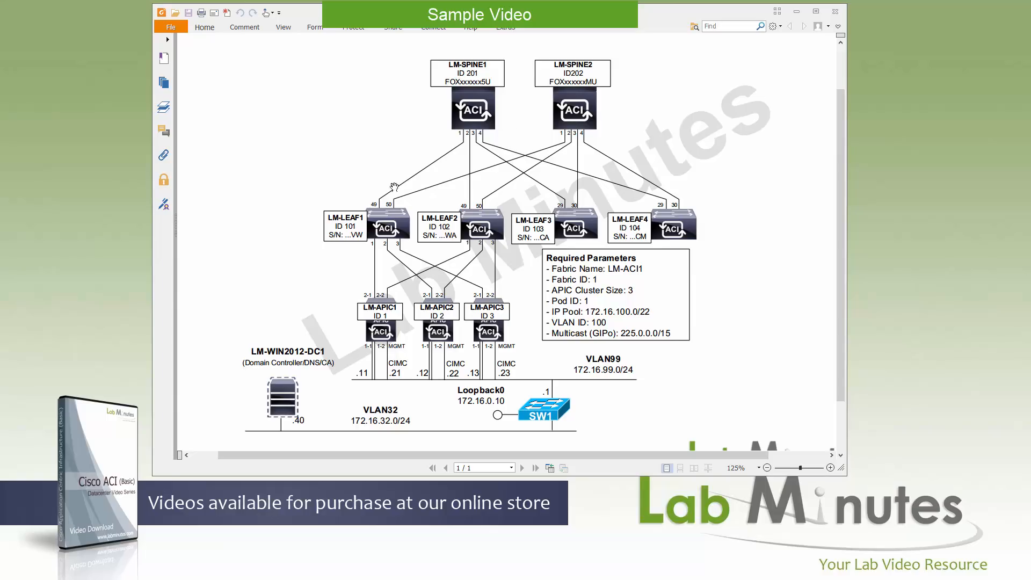
{"action": "mouse_move", "coordinate": [484, 221]}
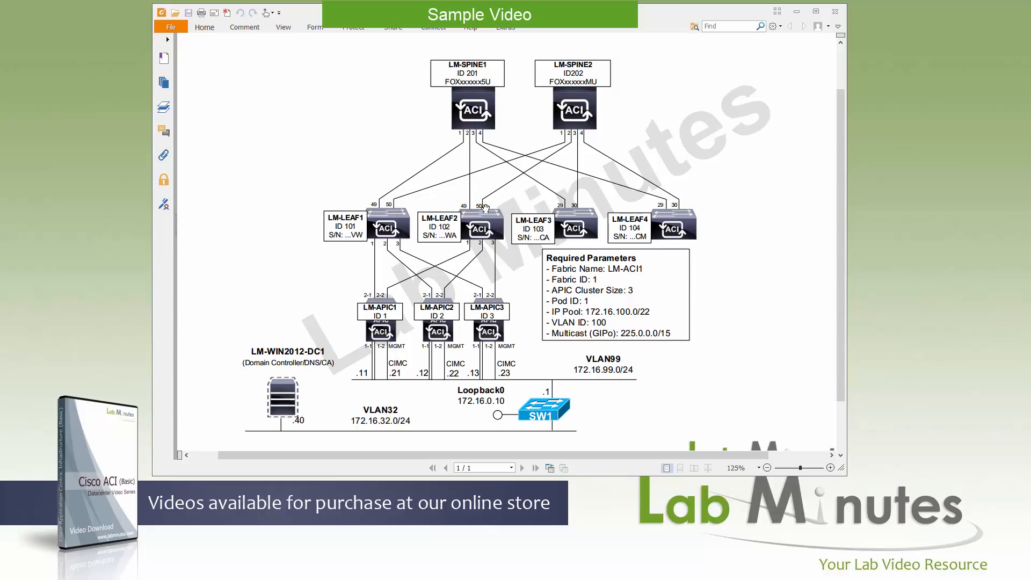
{"action": "mouse_move", "coordinate": [575, 234]}
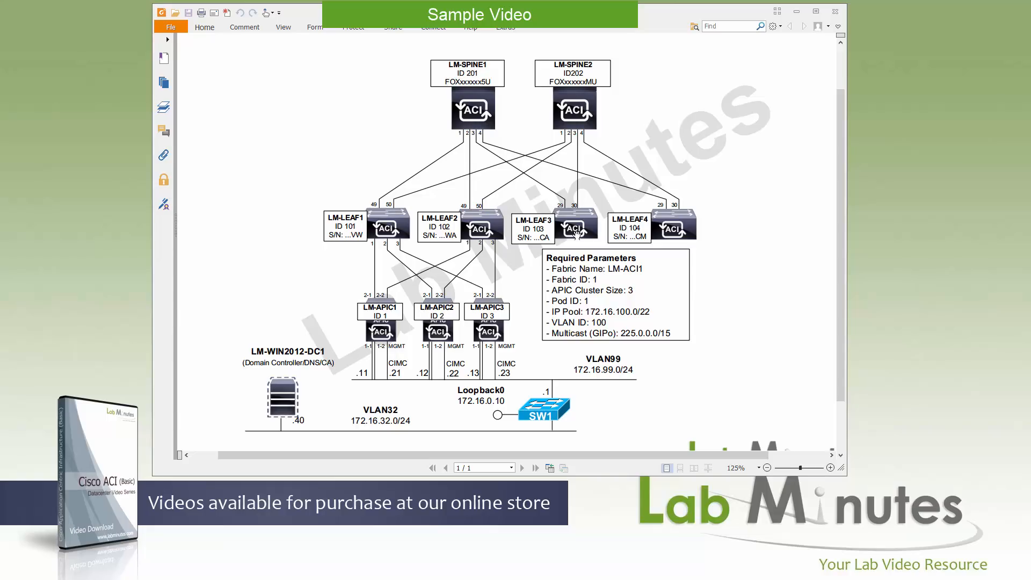
{"action": "mouse_move", "coordinate": [408, 318]}
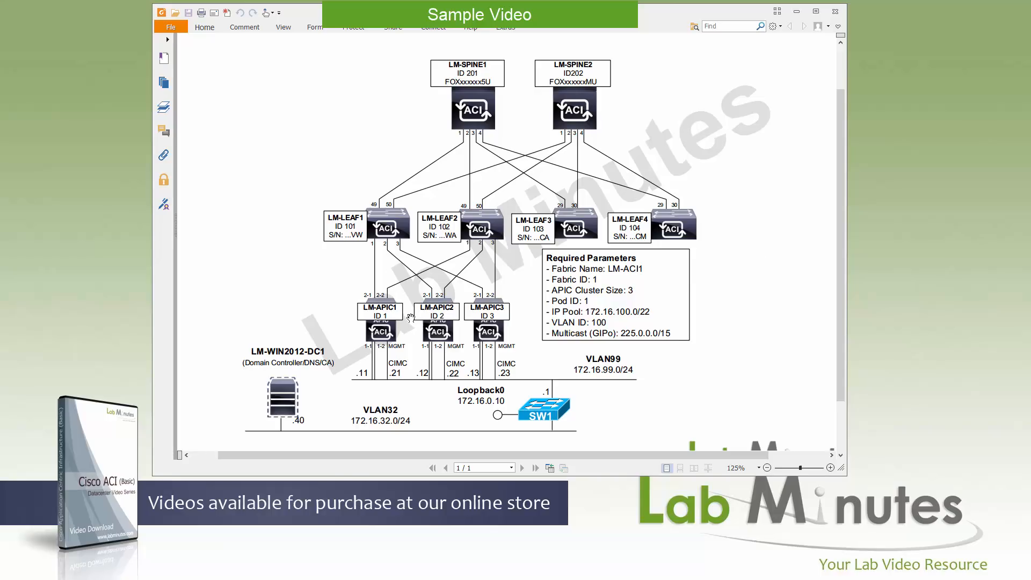
{"action": "mouse_move", "coordinate": [409, 331]}
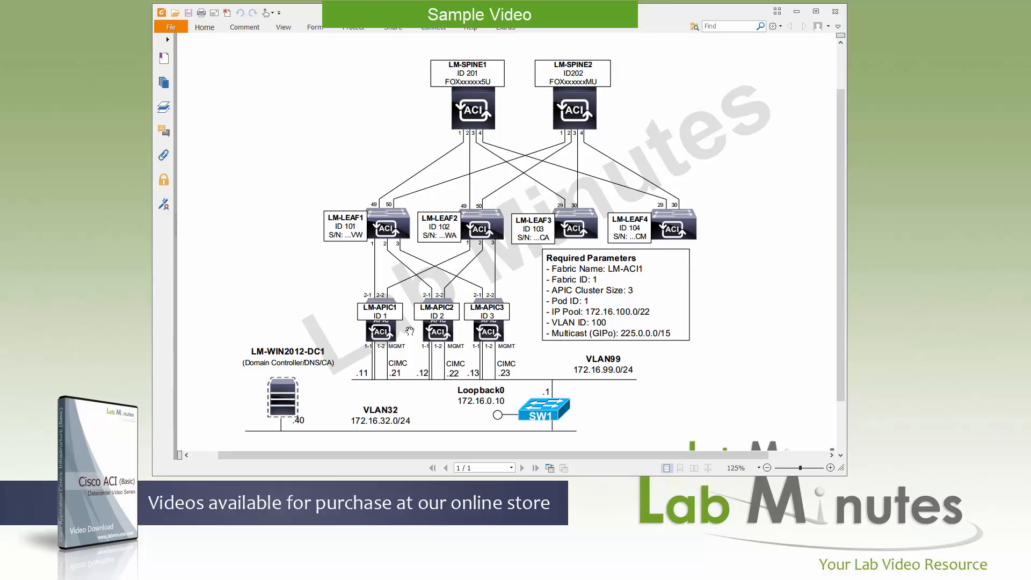
{"action": "mouse_move", "coordinate": [375, 318]}
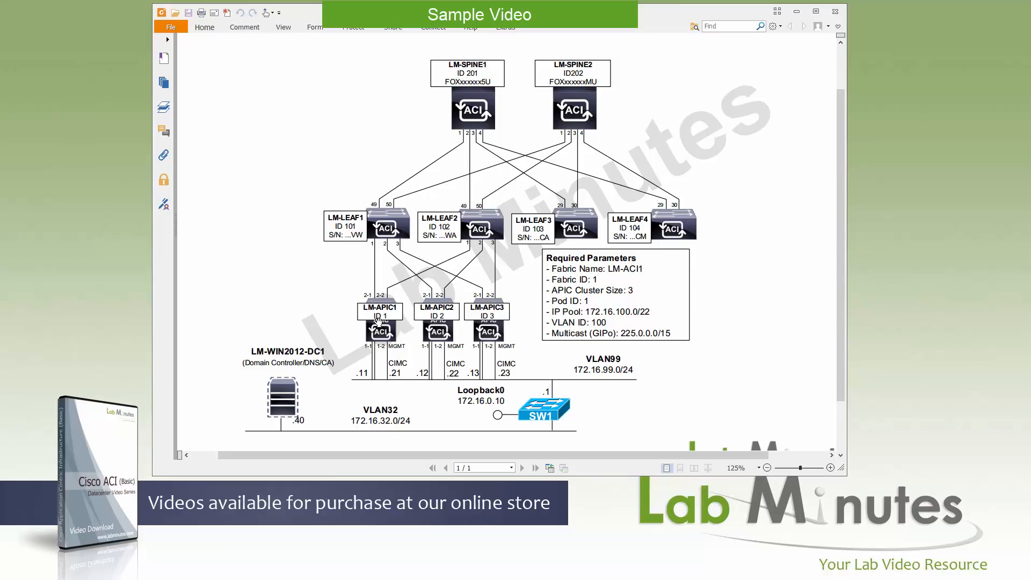
{"action": "mouse_move", "coordinate": [497, 322]}
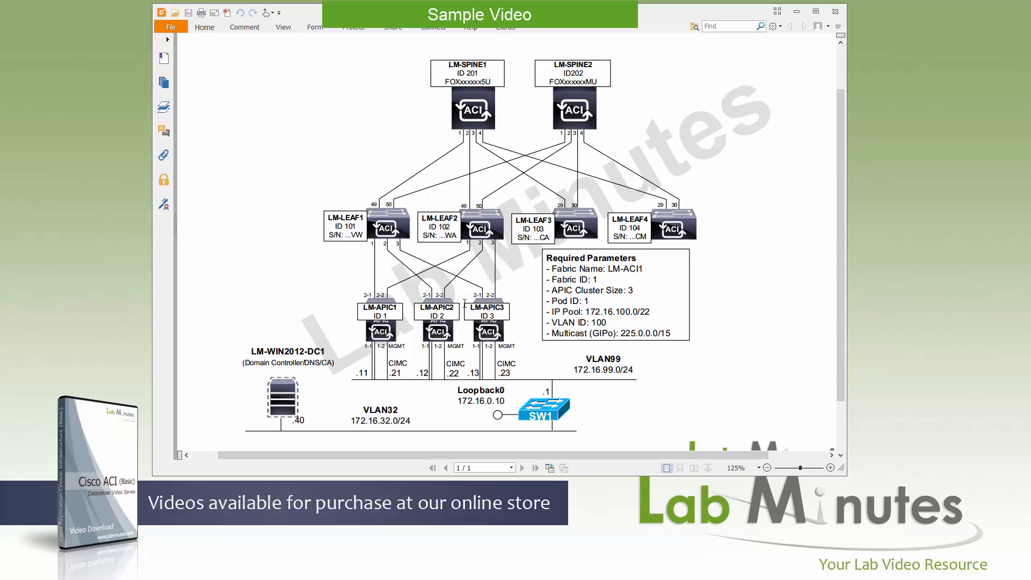
{"action": "mouse_move", "coordinate": [365, 301]}
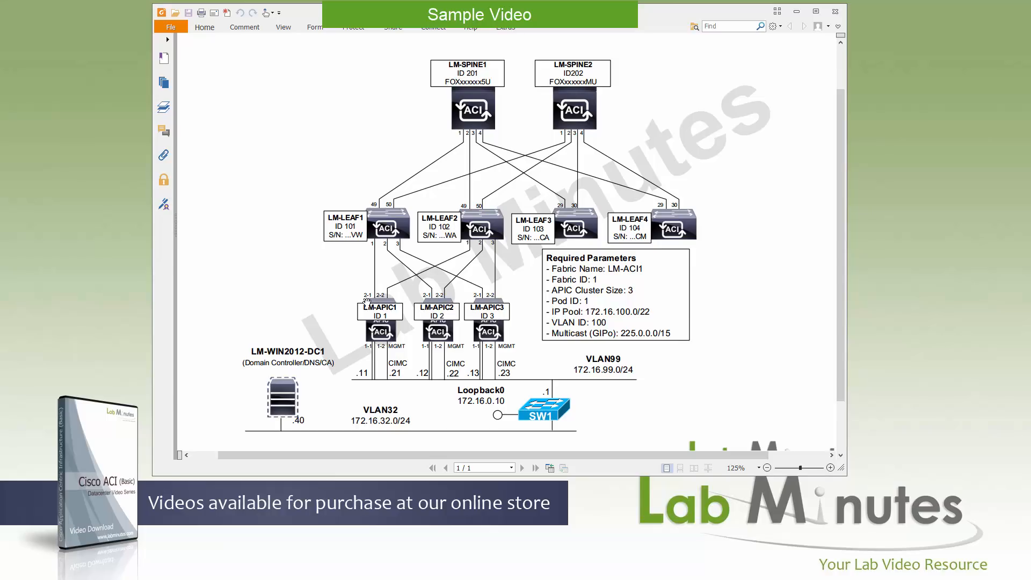
{"action": "mouse_move", "coordinate": [371, 303]}
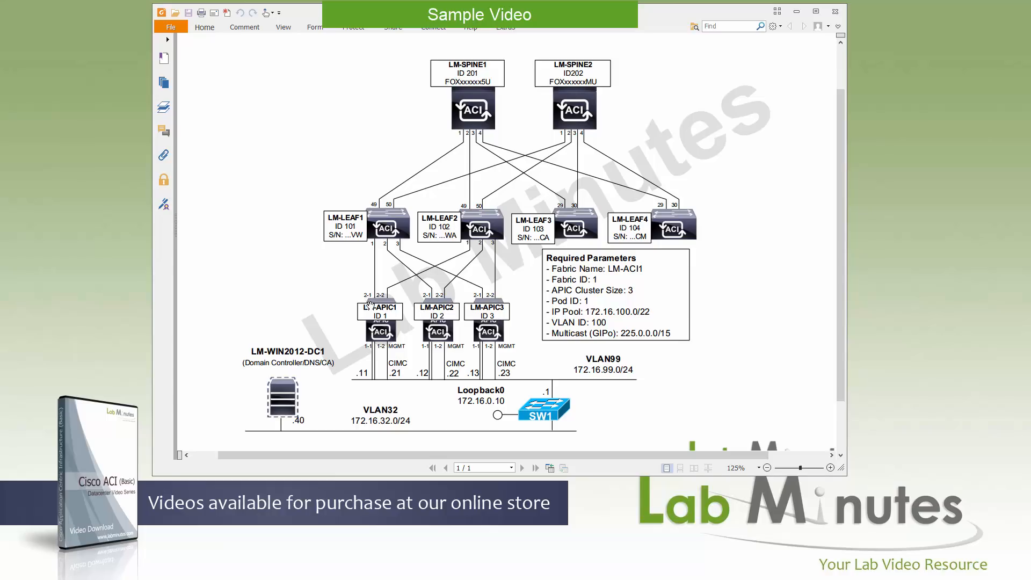
{"action": "mouse_move", "coordinate": [398, 355]}
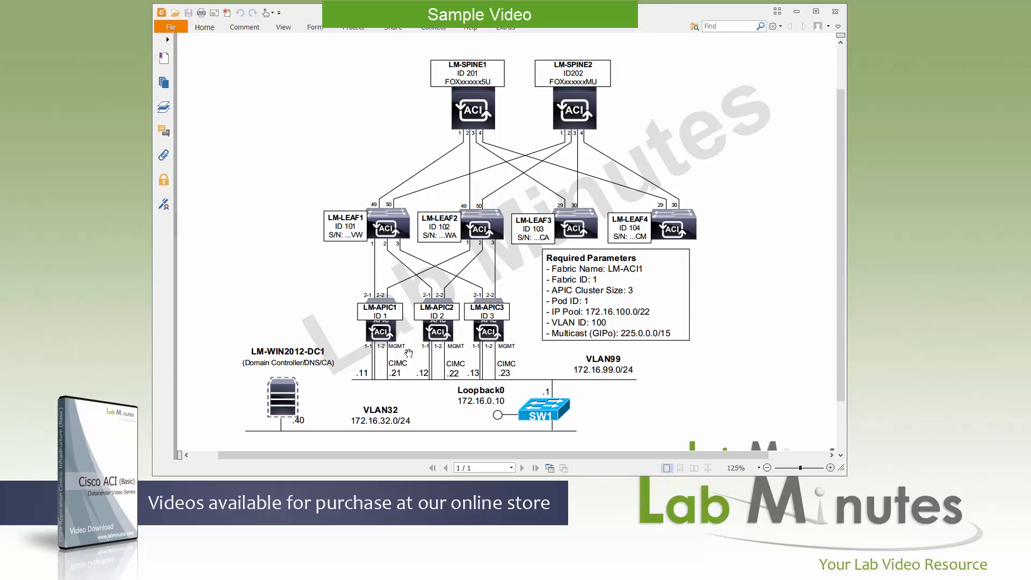
{"action": "mouse_move", "coordinate": [571, 393]}
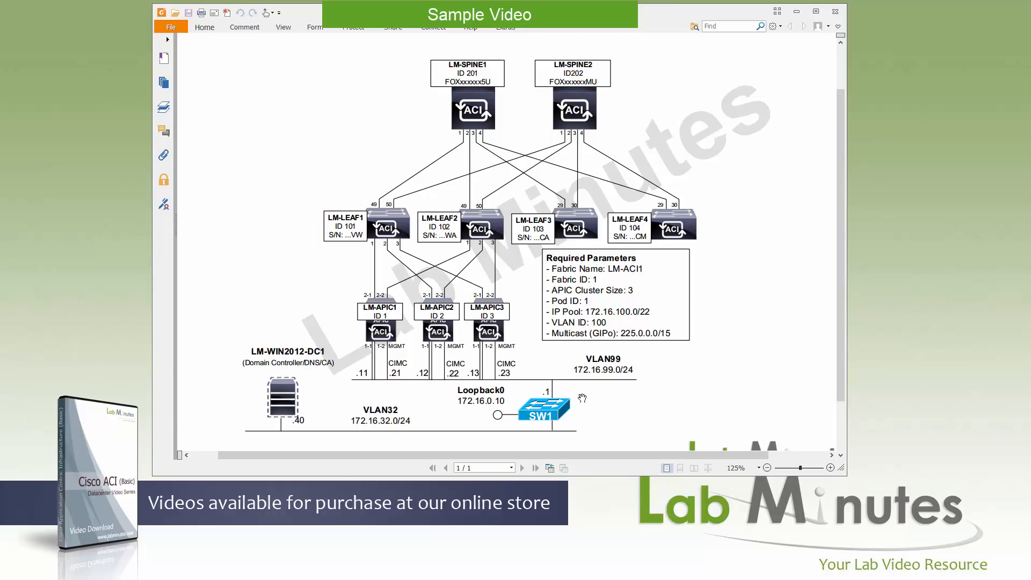
{"action": "mouse_move", "coordinate": [588, 389]}
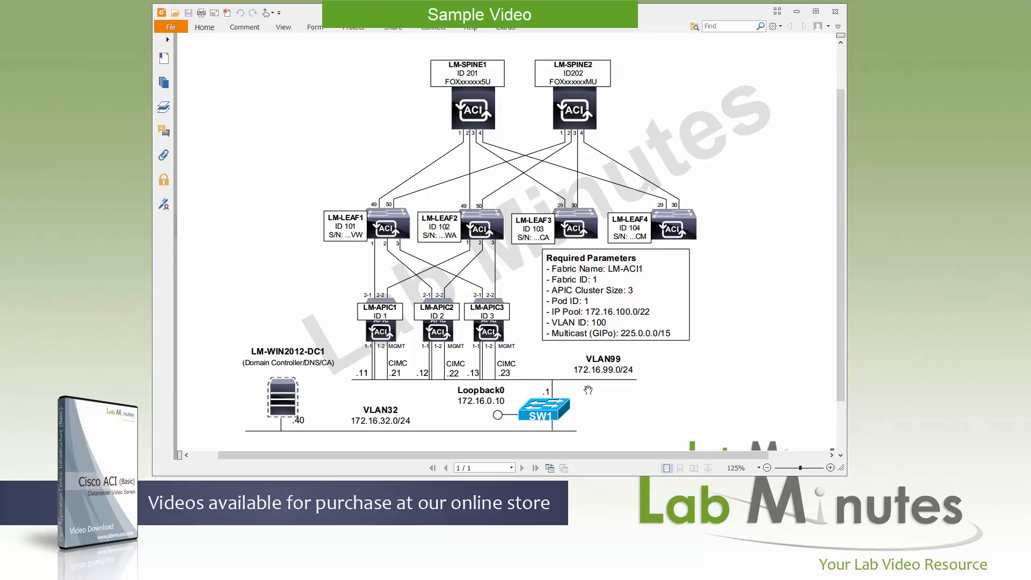
{"action": "mouse_move", "coordinate": [408, 390]}
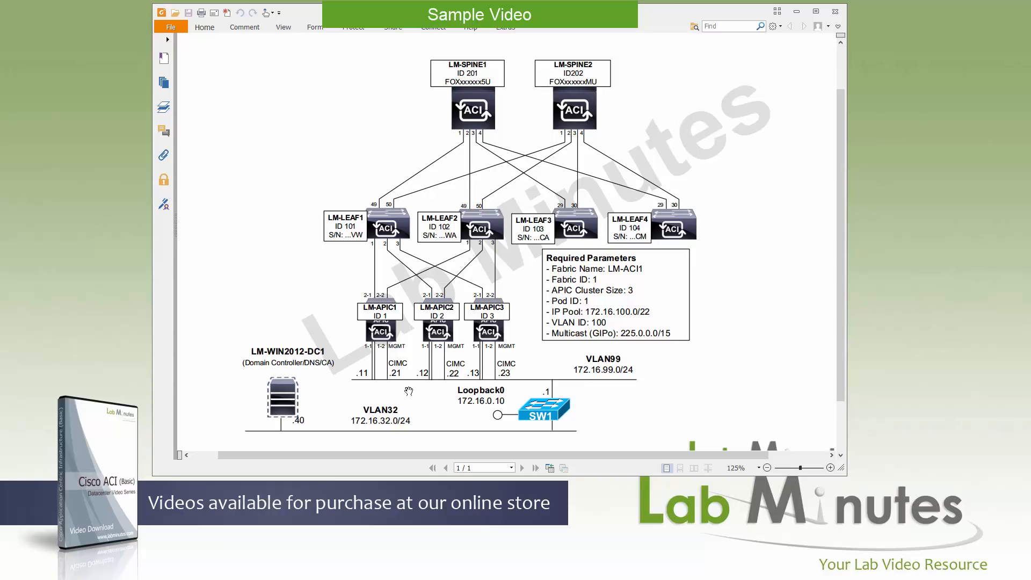
{"action": "mouse_move", "coordinate": [356, 342]}
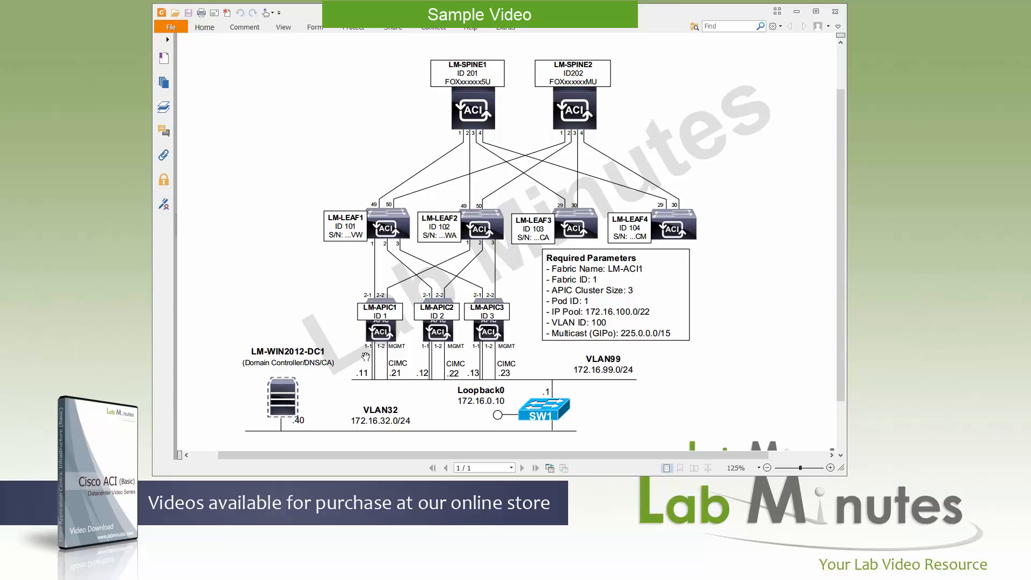
{"action": "mouse_move", "coordinate": [378, 383]}
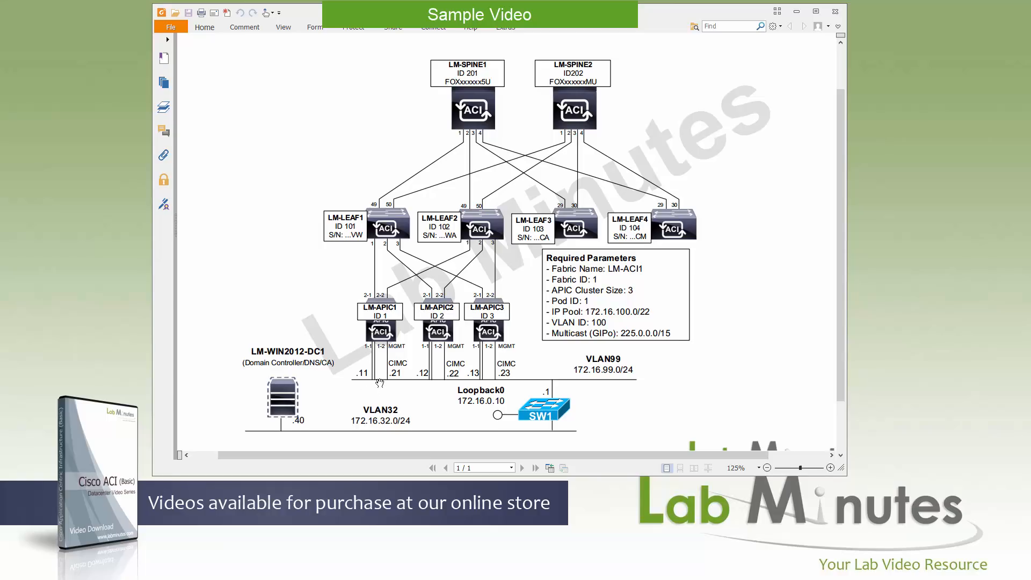
{"action": "mouse_move", "coordinate": [358, 384]}
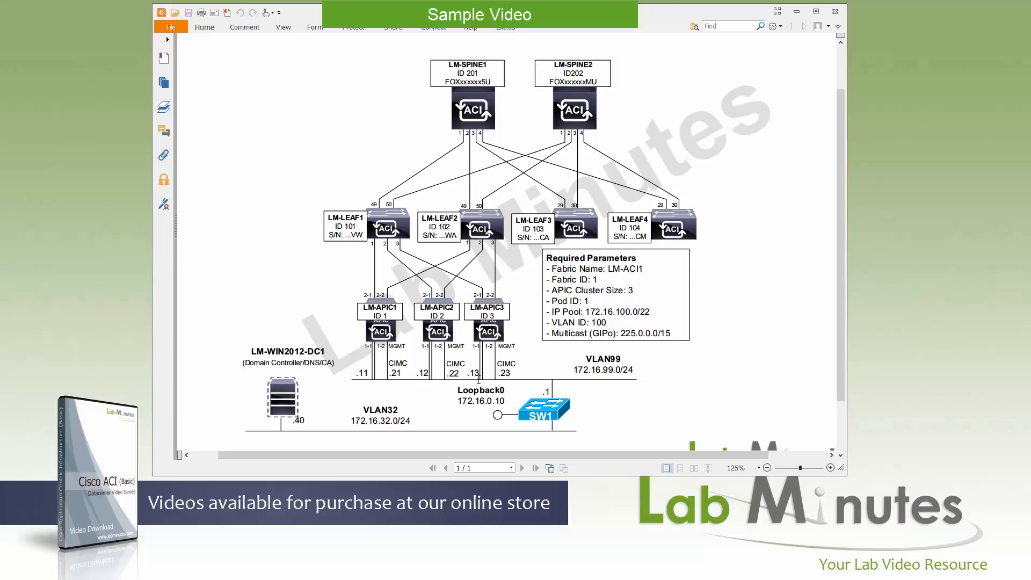
{"action": "mouse_move", "coordinate": [354, 382]}
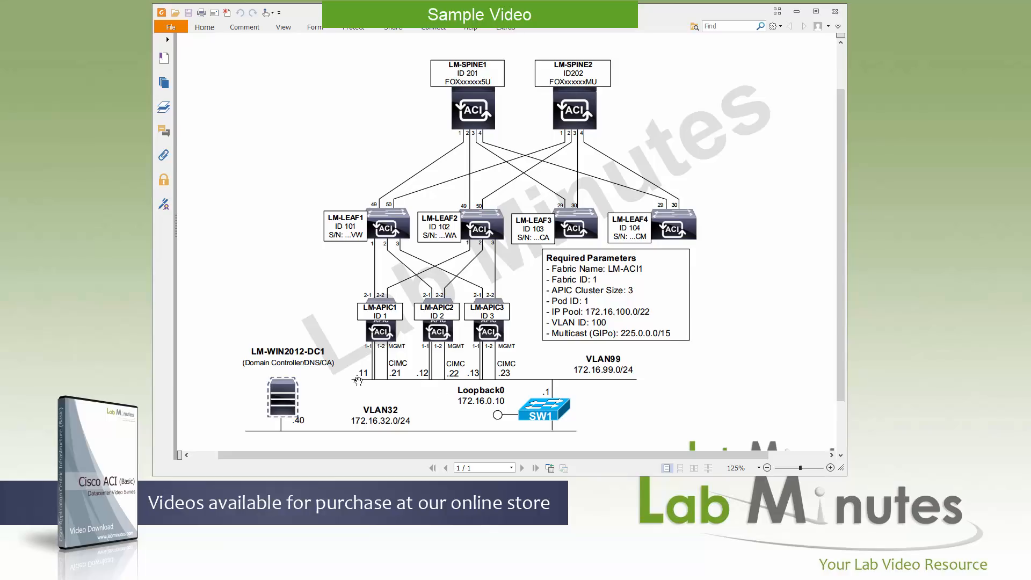
{"action": "mouse_move", "coordinate": [384, 327]}
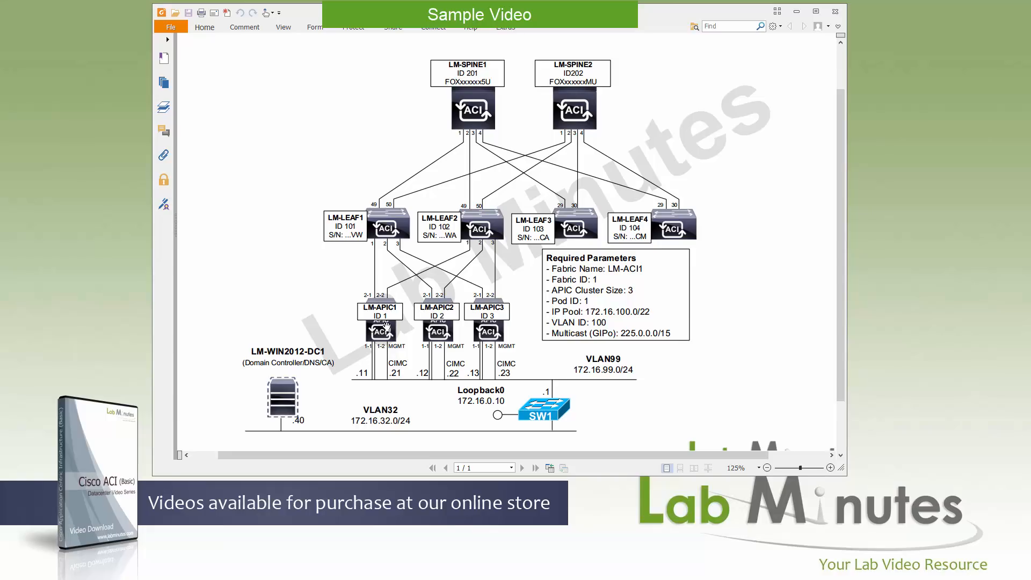
{"action": "mouse_move", "coordinate": [394, 387]}
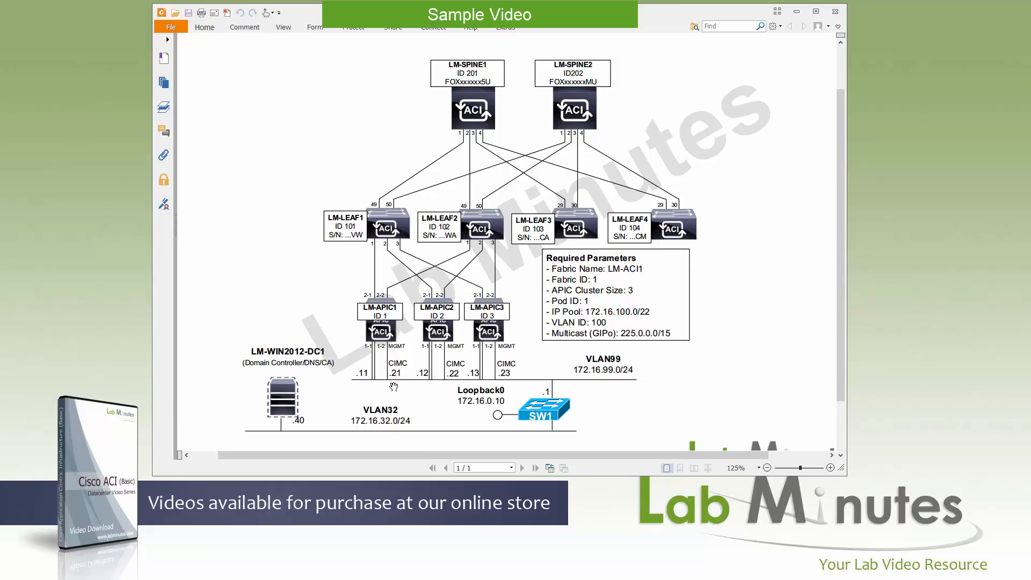
{"action": "mouse_move", "coordinate": [402, 387]}
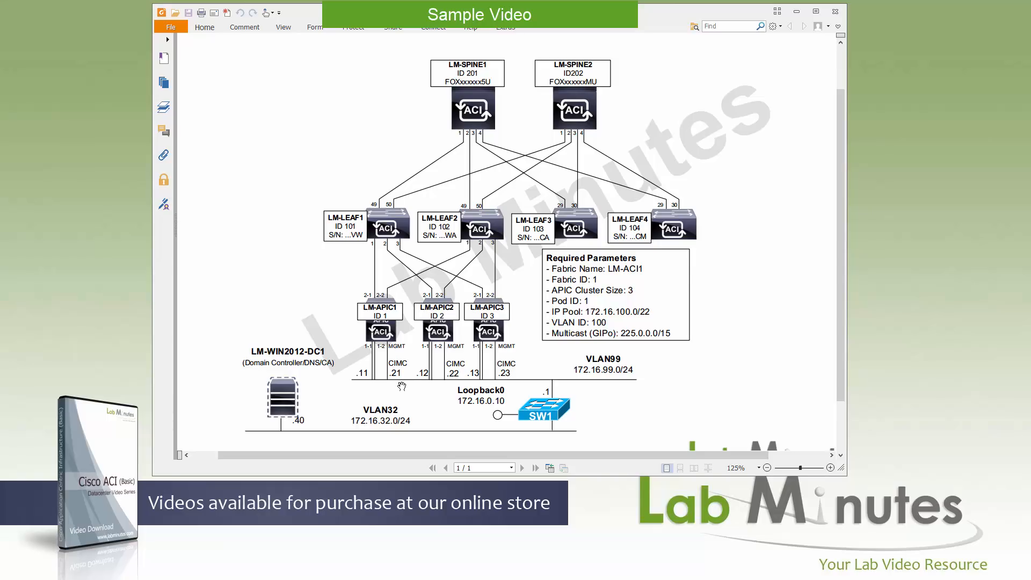
{"action": "mouse_move", "coordinate": [386, 436]}
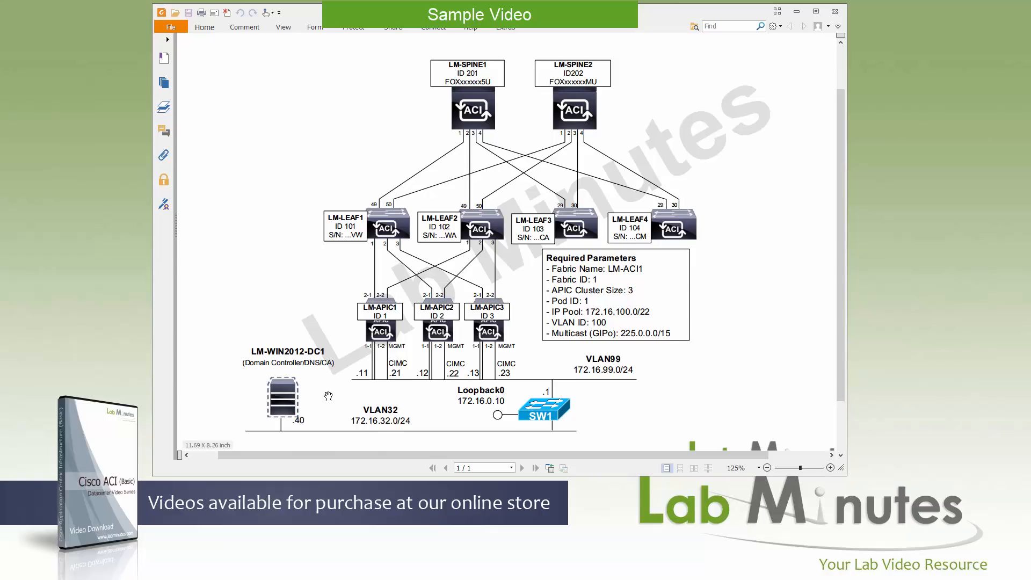
{"action": "mouse_move", "coordinate": [321, 397]}
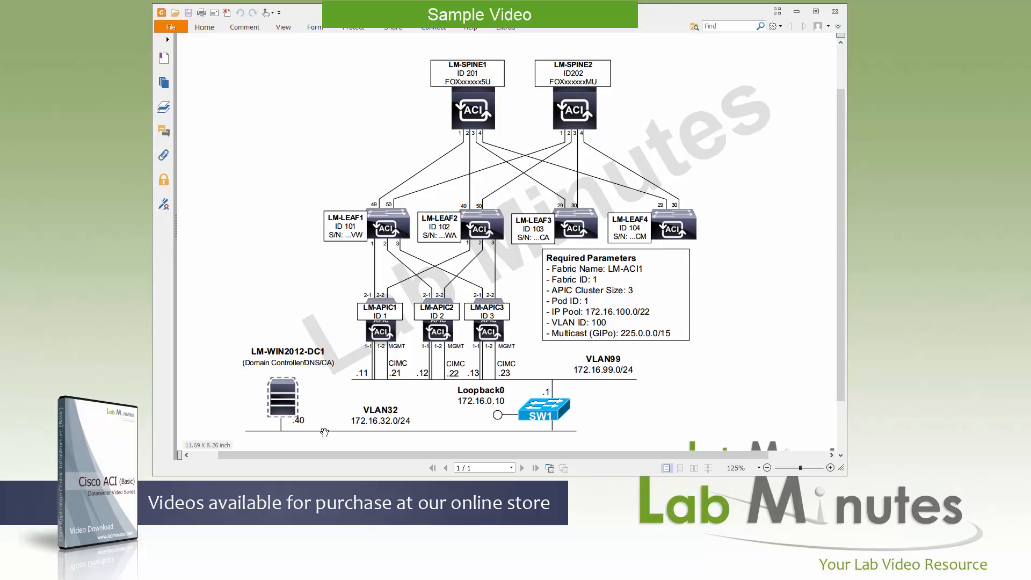
{"action": "mouse_move", "coordinate": [552, 421]}
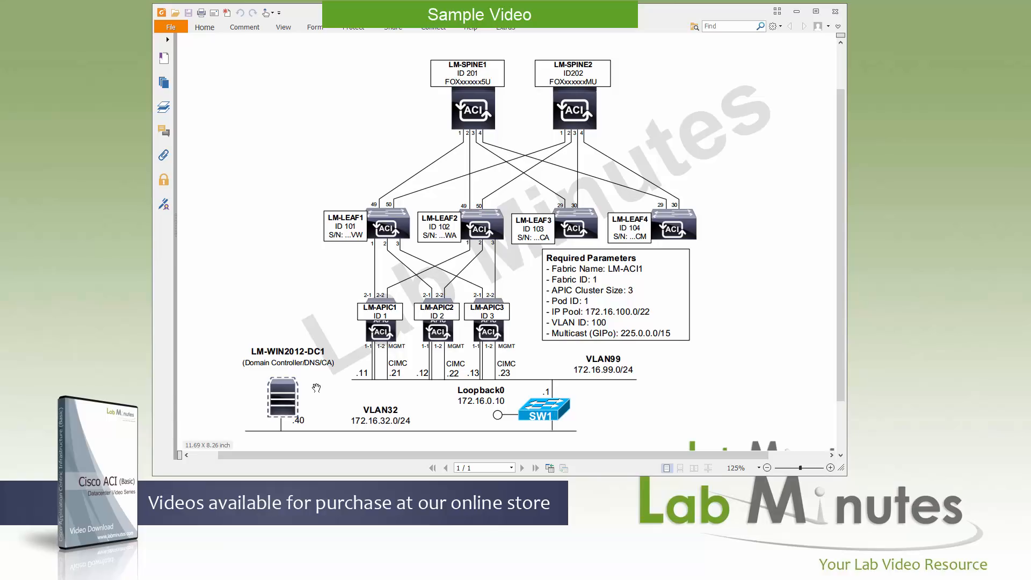
{"action": "mouse_move", "coordinate": [515, 425]}
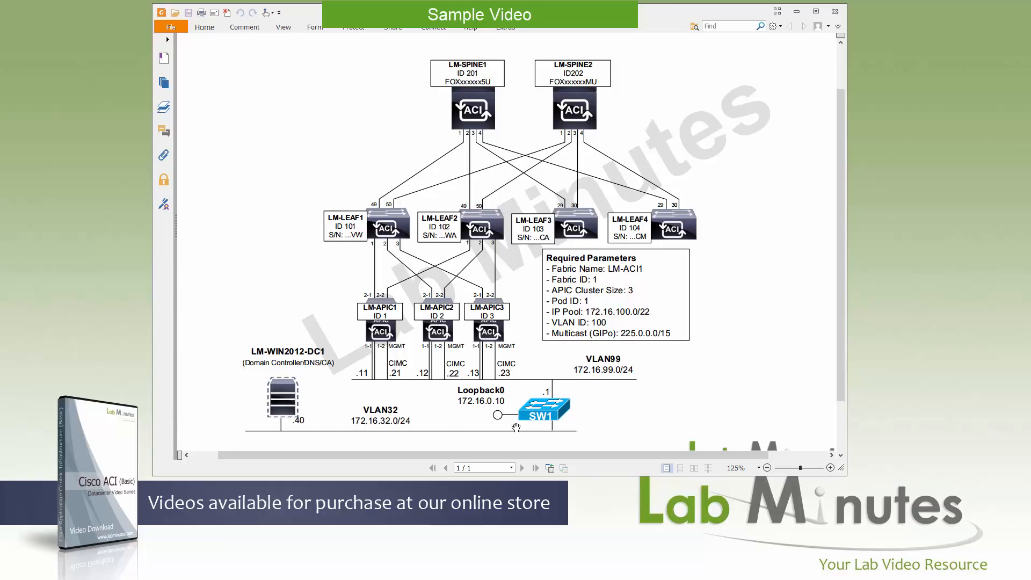
{"action": "mouse_move", "coordinate": [361, 363]}
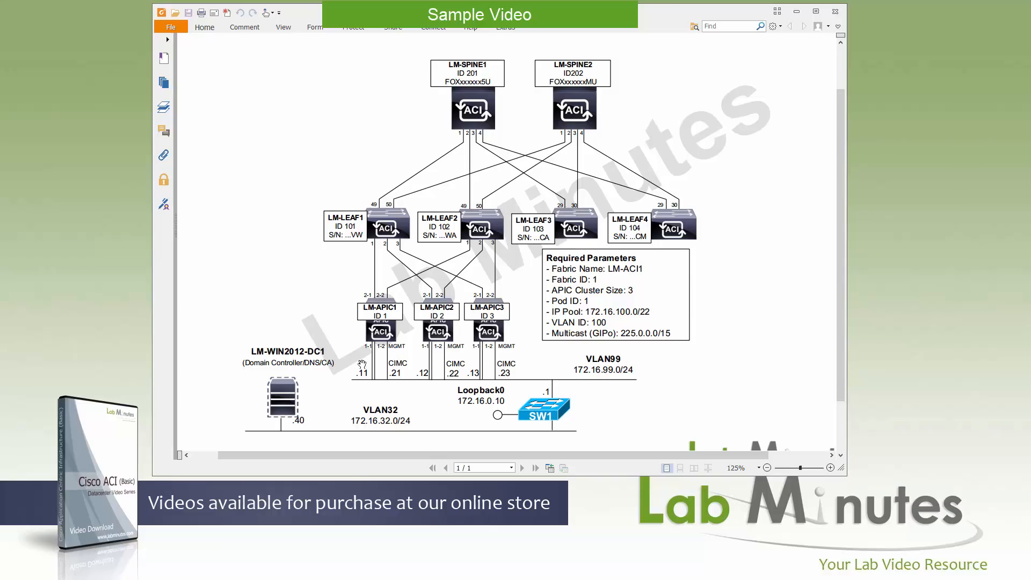
{"action": "mouse_move", "coordinate": [586, 388]}
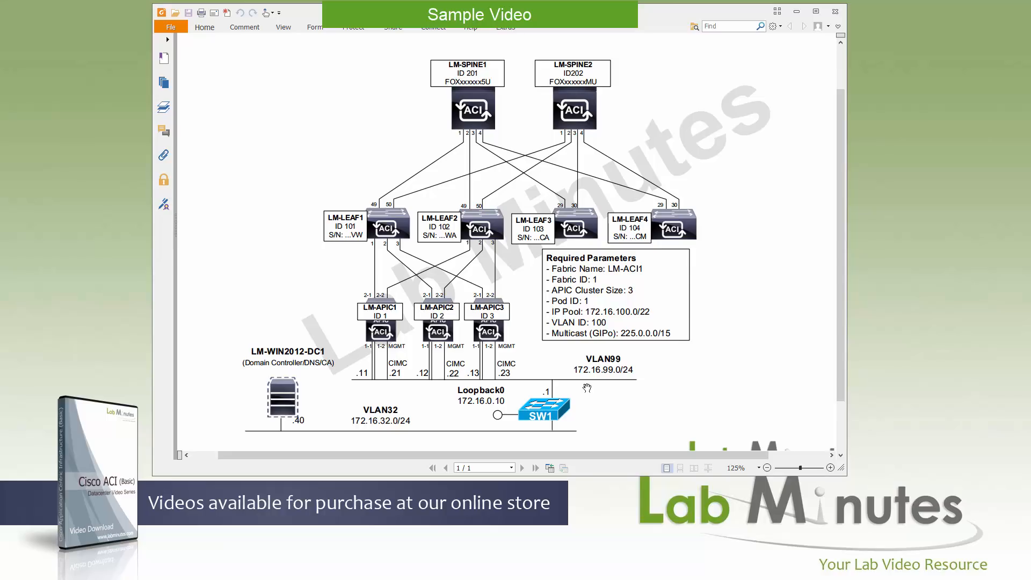
{"action": "mouse_move", "coordinate": [615, 370]}
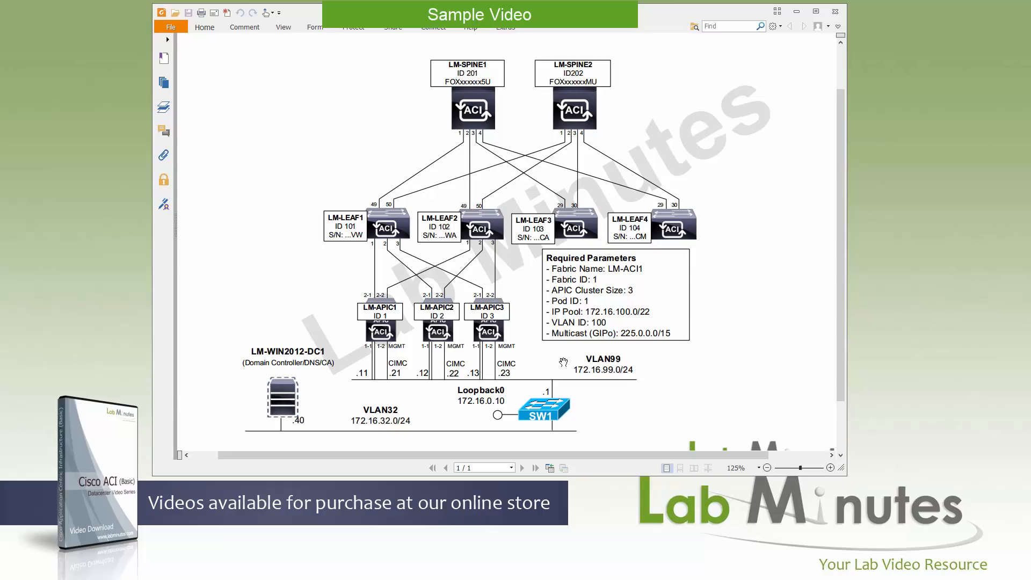
{"action": "mouse_move", "coordinate": [534, 359]}
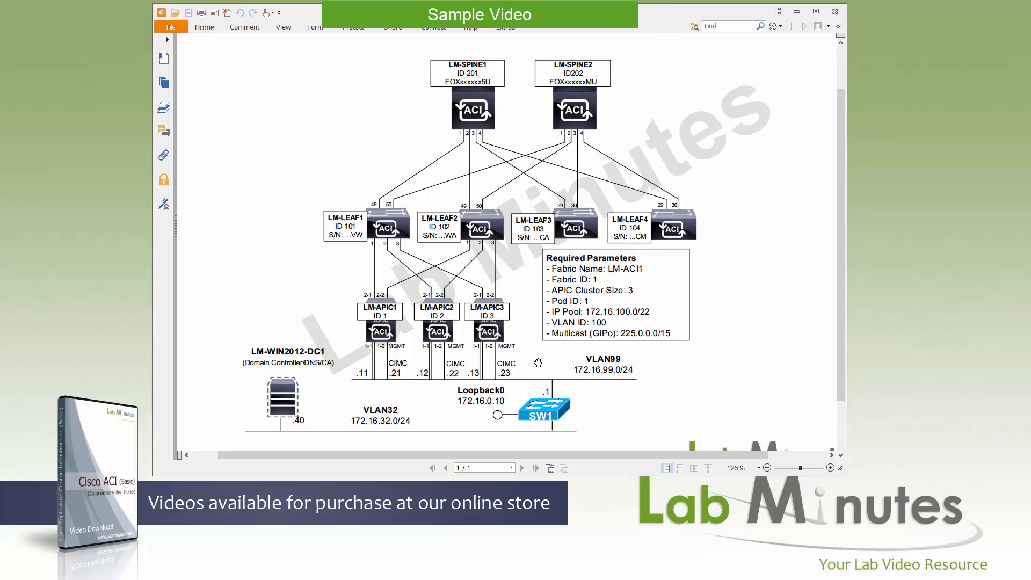
{"action": "mouse_move", "coordinate": [583, 300]}
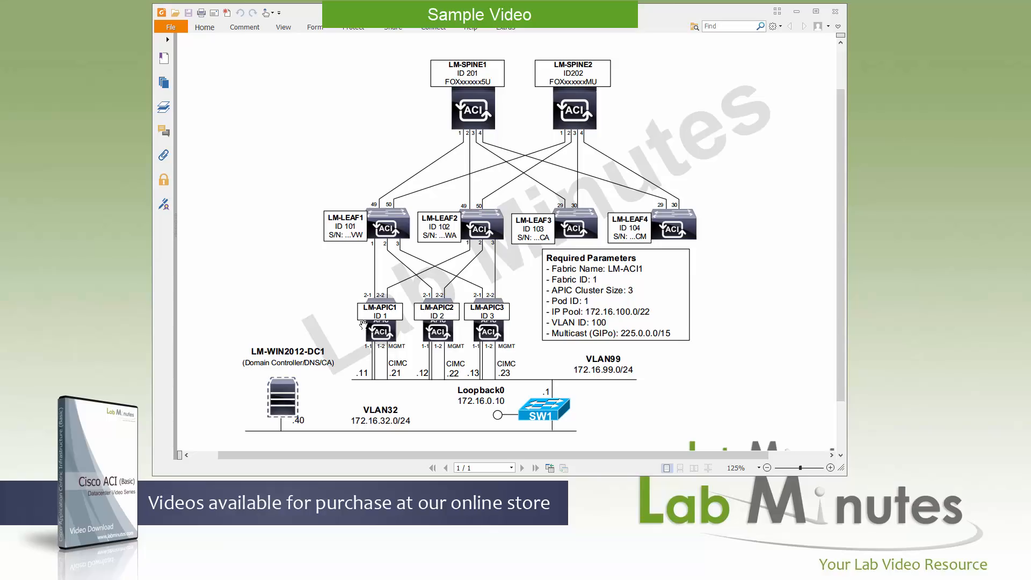
{"action": "mouse_move", "coordinate": [374, 324]}
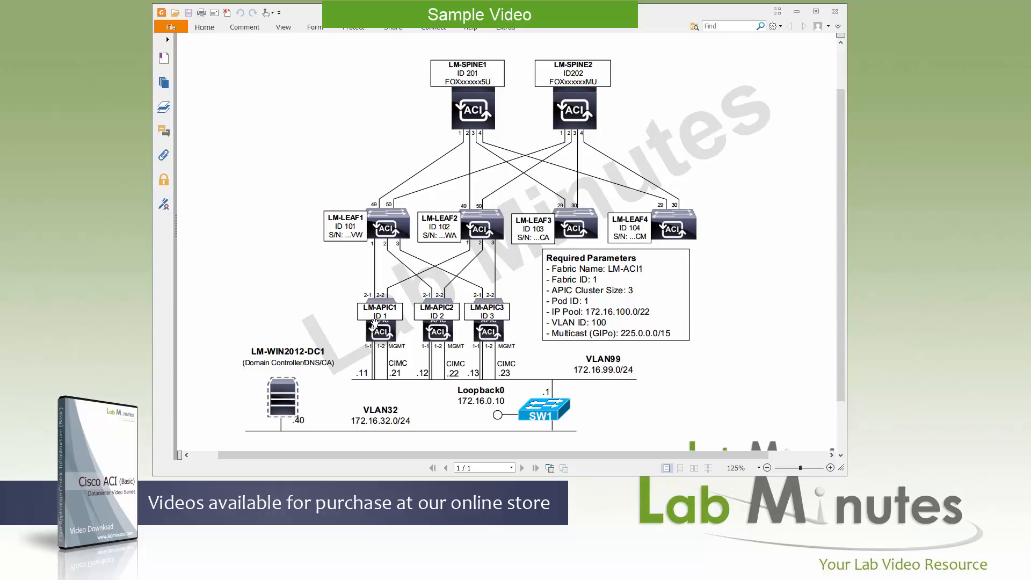
{"action": "mouse_move", "coordinate": [518, 303]}
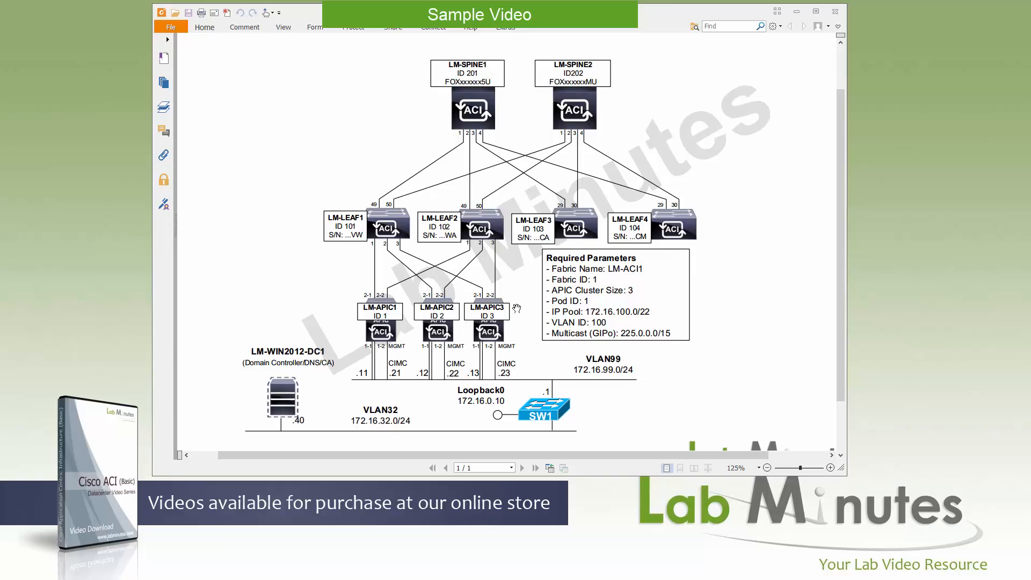
{"action": "mouse_move", "coordinate": [509, 290]}
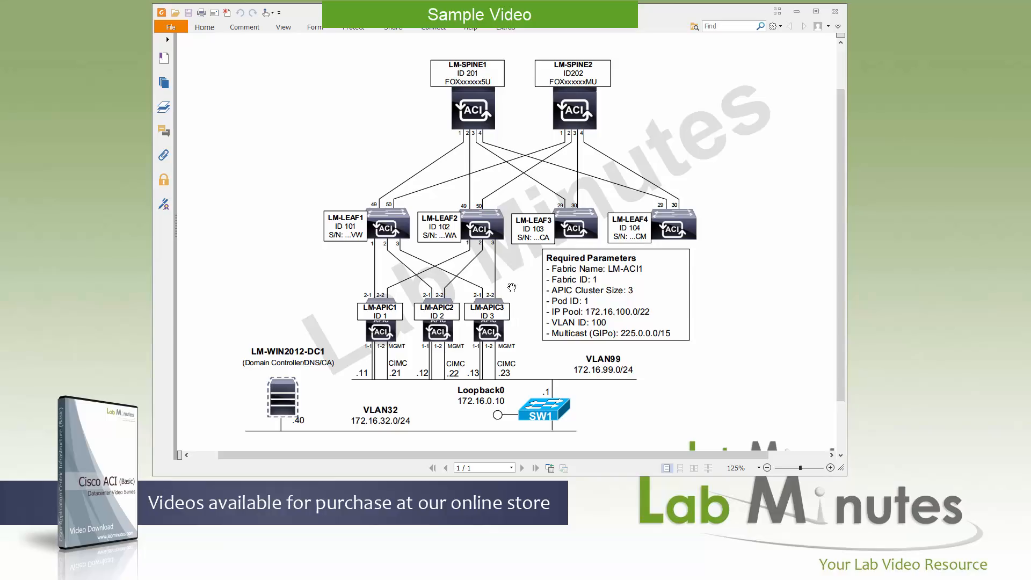
{"action": "mouse_move", "coordinate": [525, 126]}
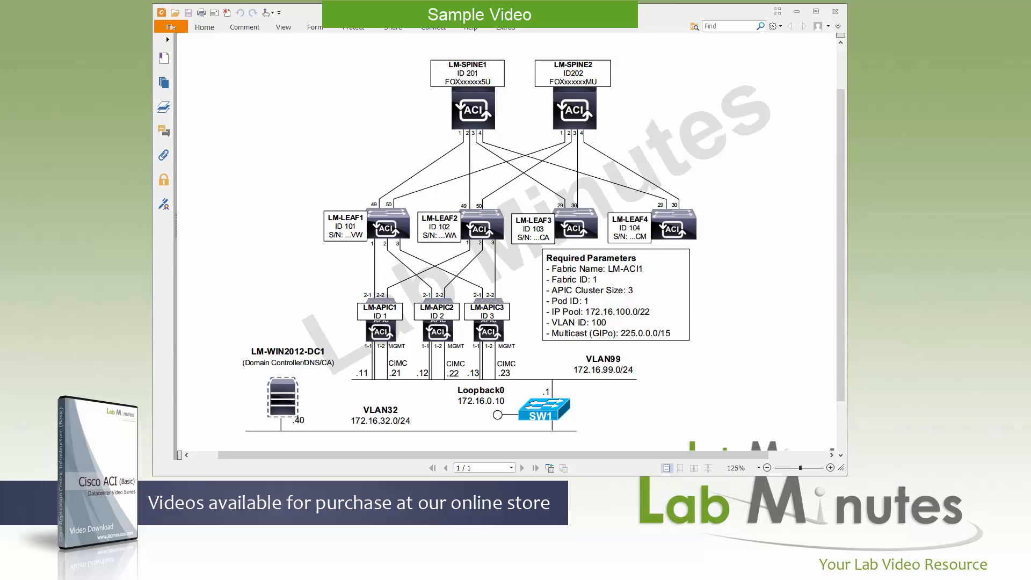
{"action": "mouse_move", "coordinate": [490, 220]}
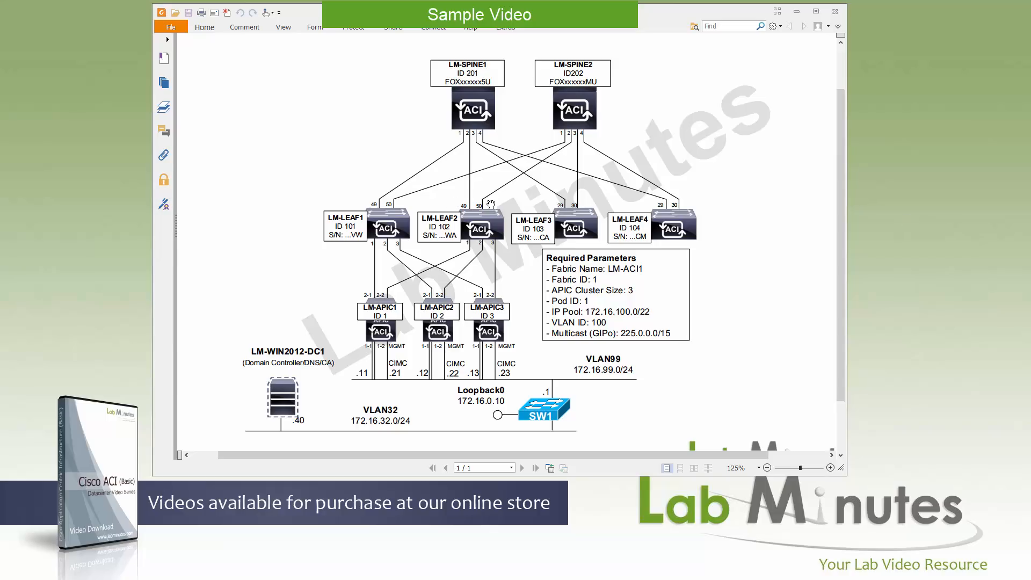
{"action": "mouse_move", "coordinate": [574, 152]}
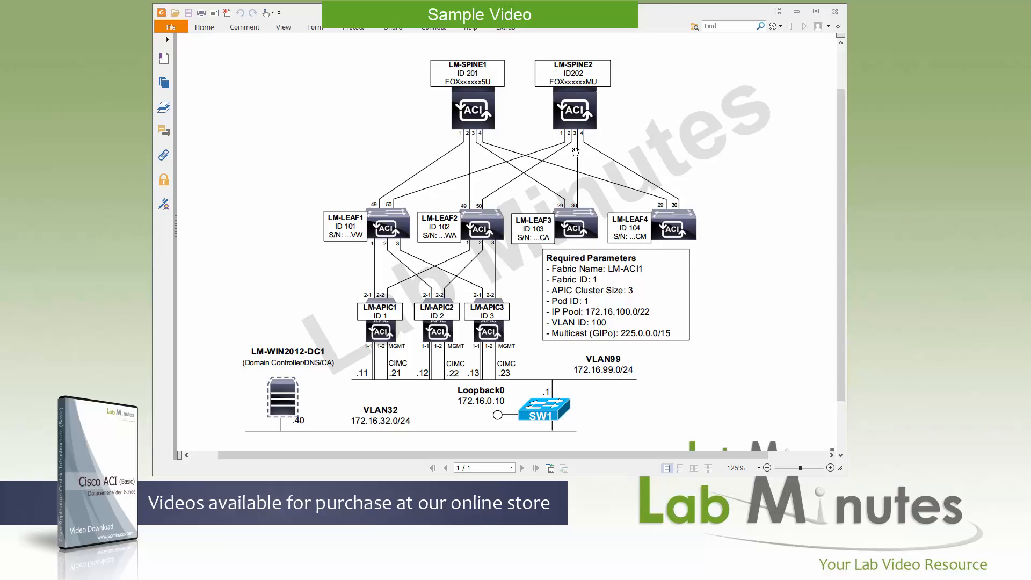
{"action": "mouse_move", "coordinate": [555, 142]}
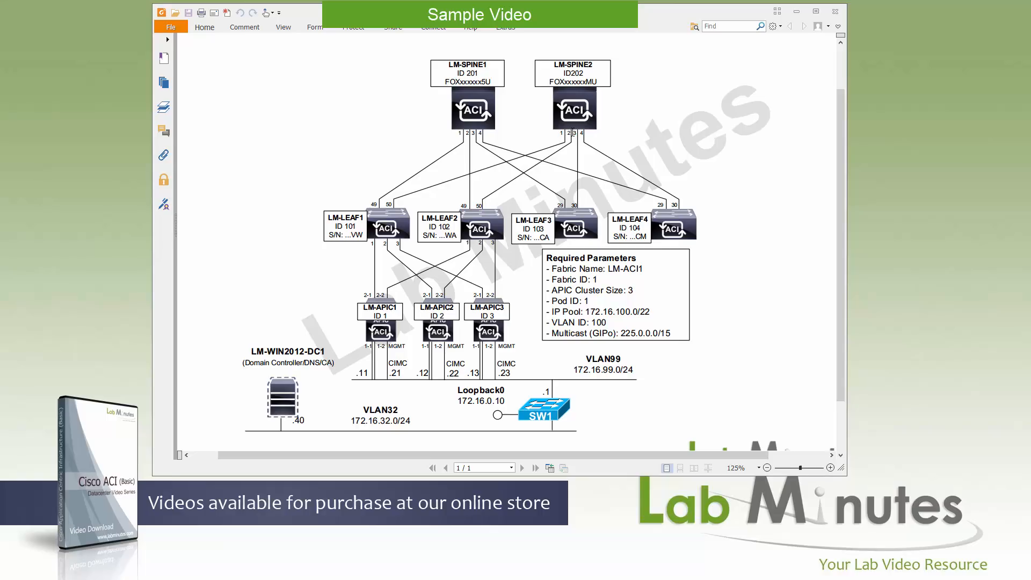
{"action": "mouse_move", "coordinate": [528, 294]}
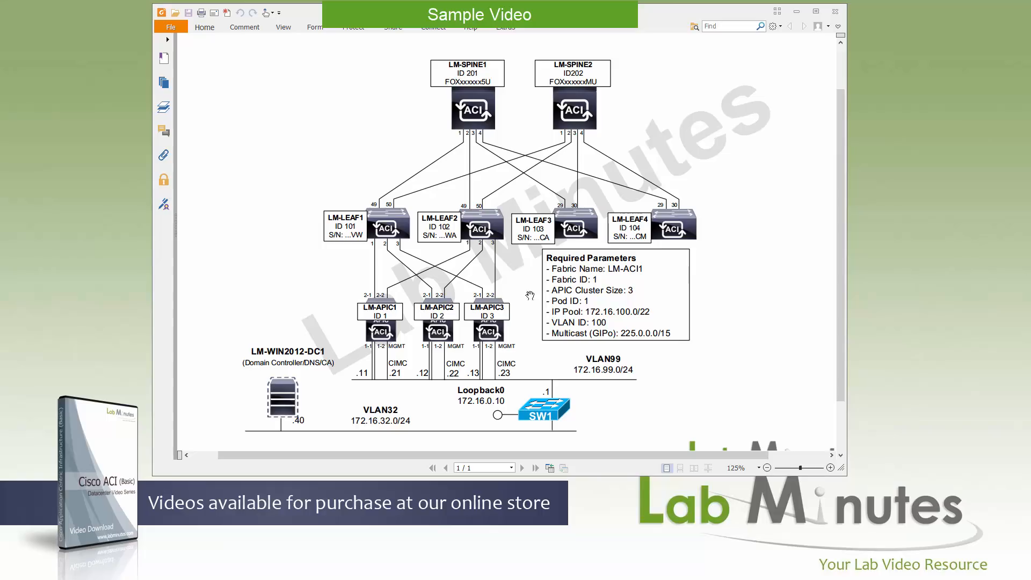
{"action": "mouse_move", "coordinate": [383, 389]}
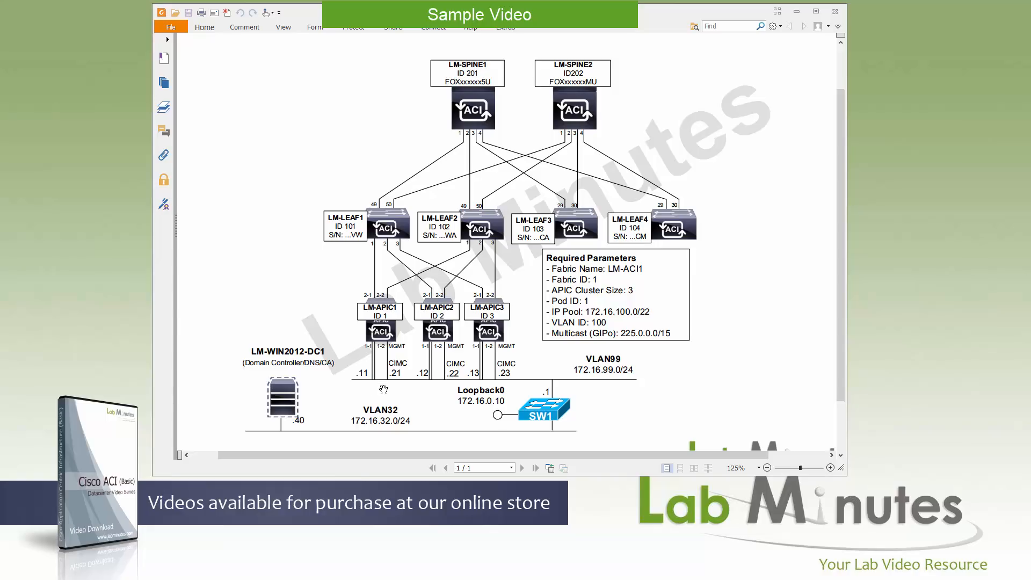
{"action": "mouse_move", "coordinate": [403, 389]}
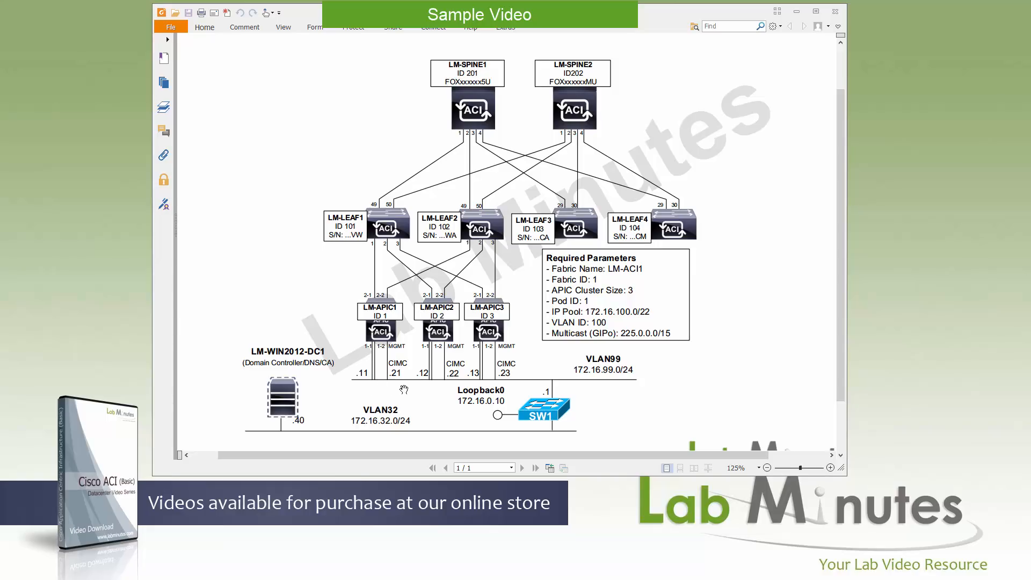
{"action": "mouse_move", "coordinate": [709, 311]}
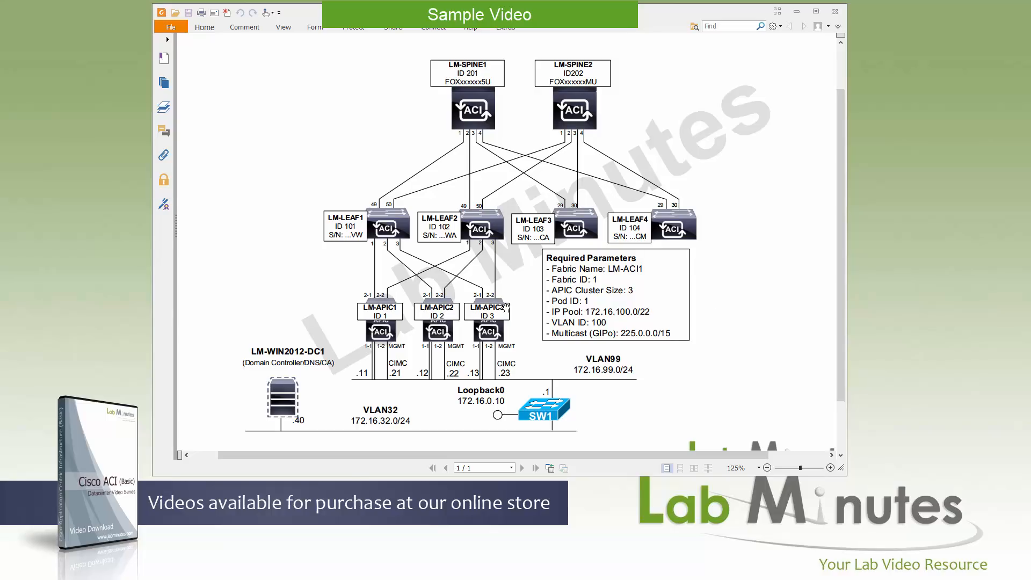
{"action": "mouse_move", "coordinate": [518, 312]}
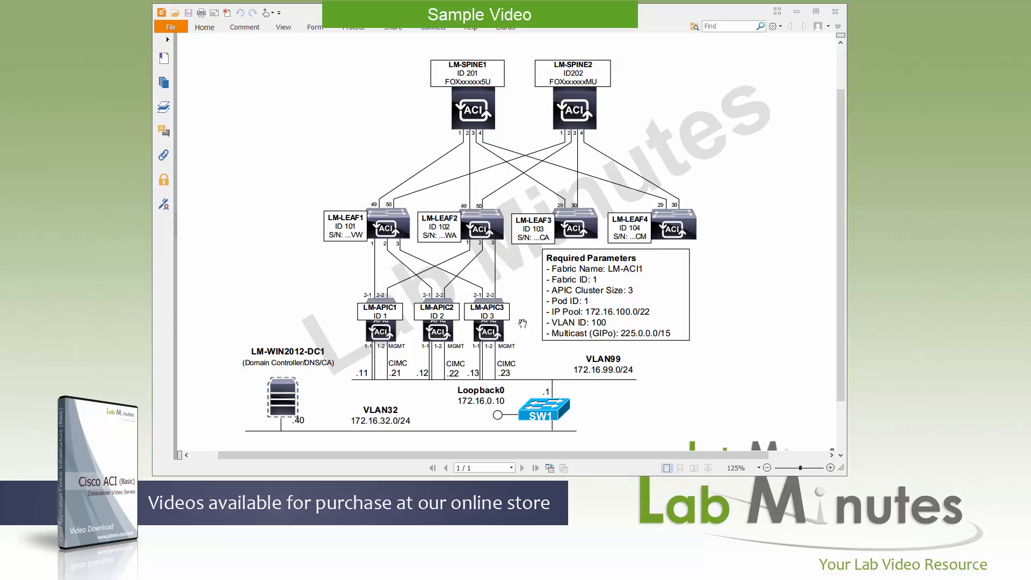
{"action": "mouse_move", "coordinate": [404, 325]}
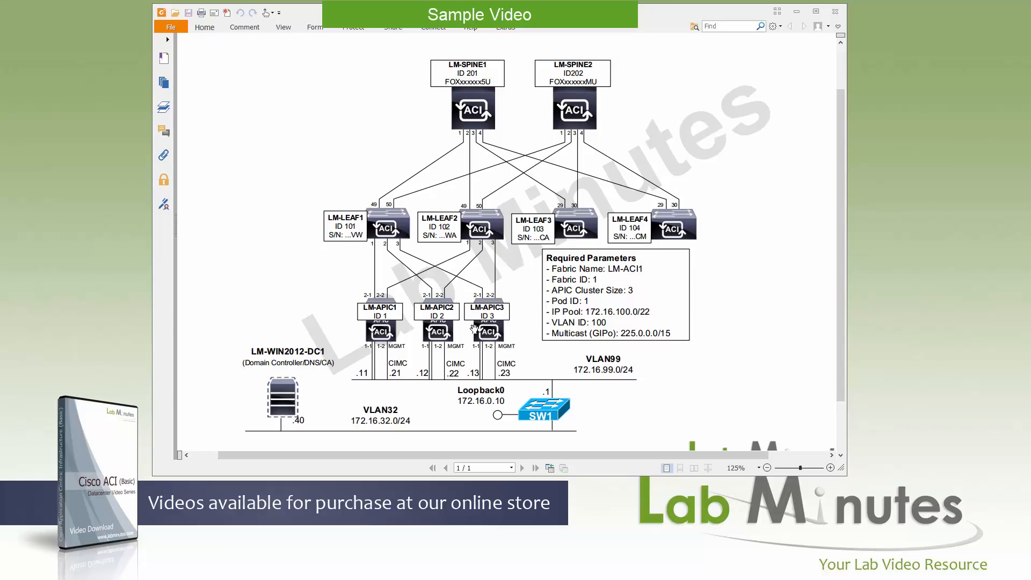
{"action": "mouse_move", "coordinate": [527, 307]}
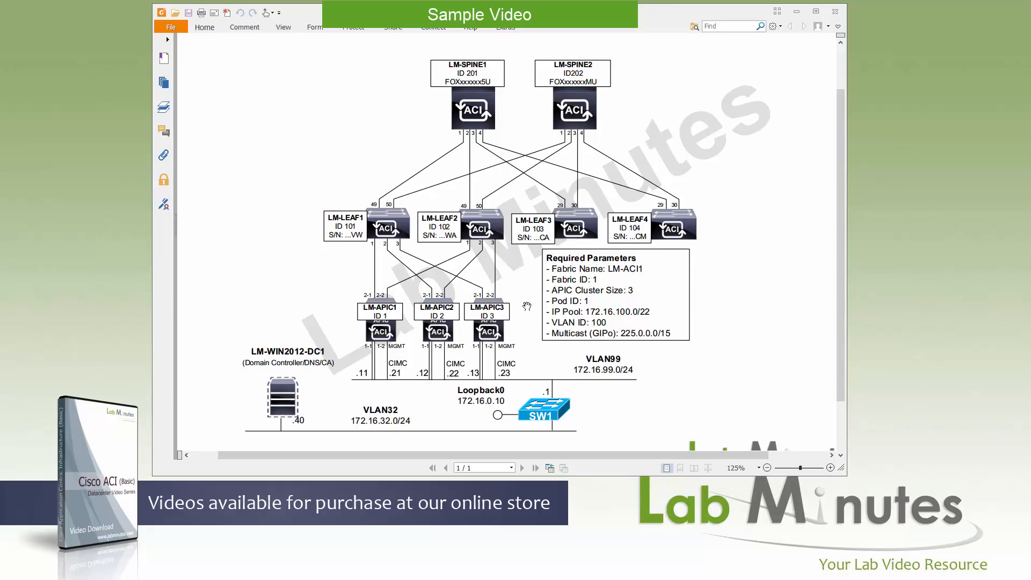
{"action": "mouse_move", "coordinate": [502, 238]}
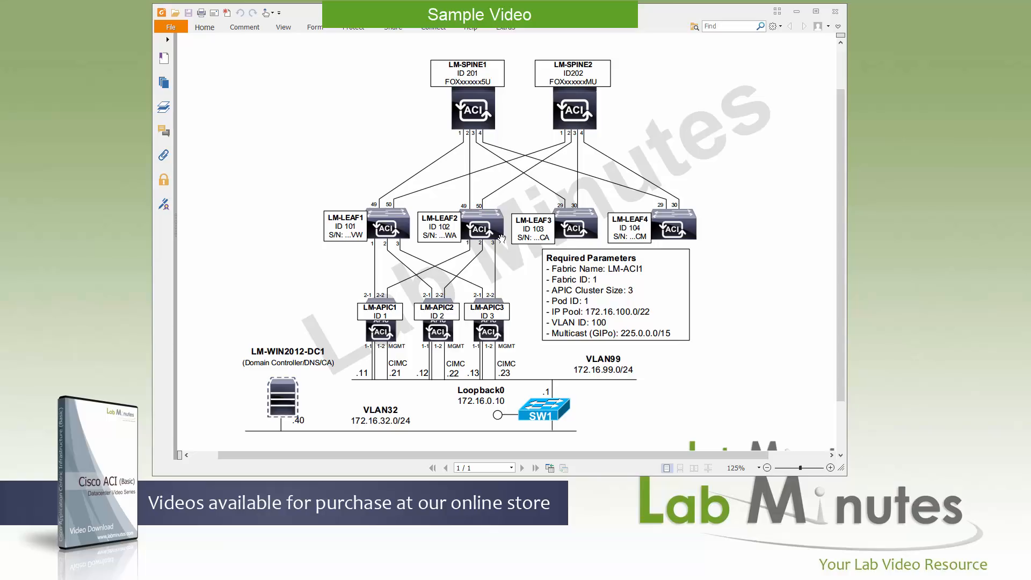
{"action": "mouse_move", "coordinate": [527, 81]}
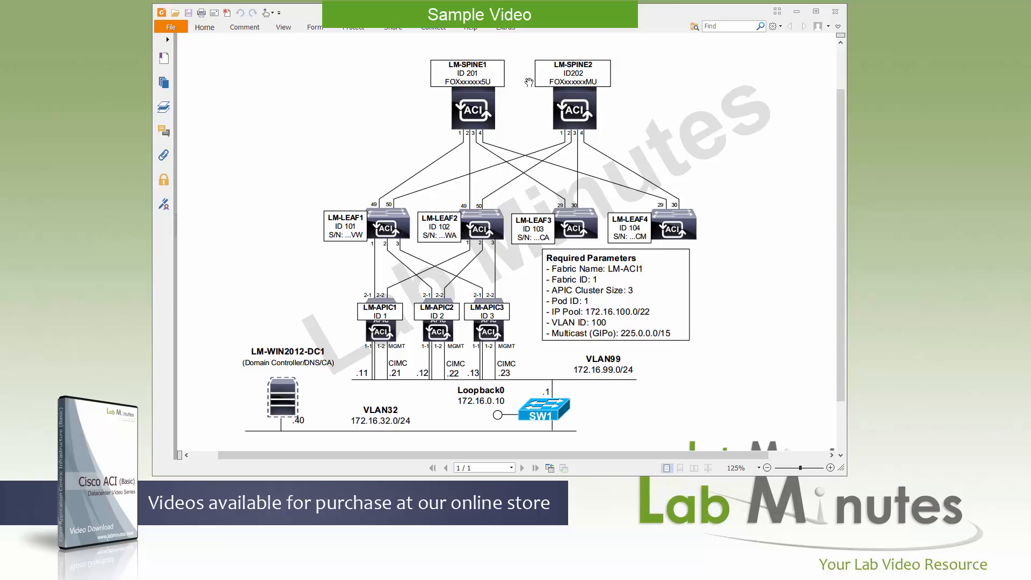
{"action": "mouse_move", "coordinate": [407, 230]}
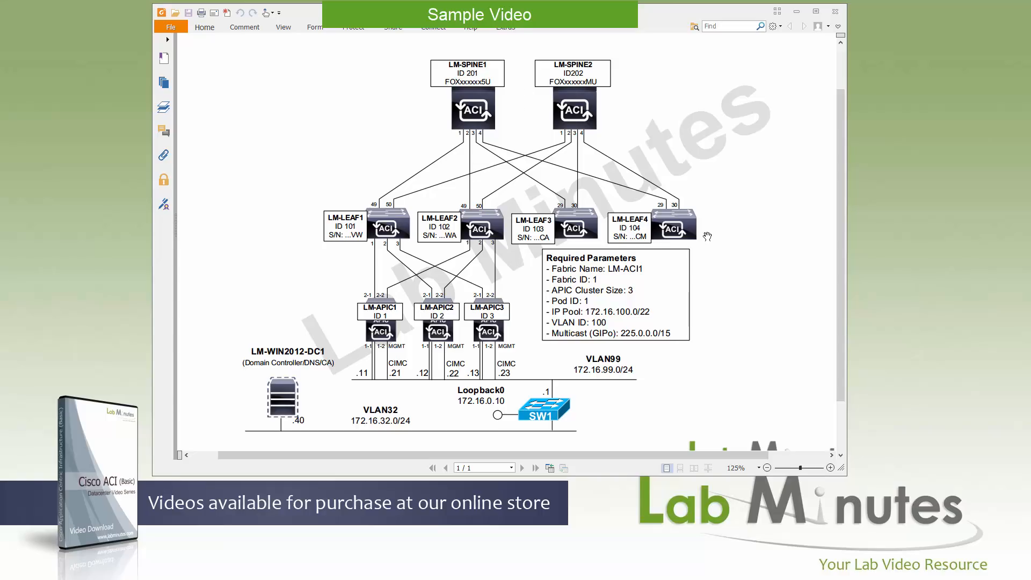
{"action": "mouse_move", "coordinate": [722, 228]}
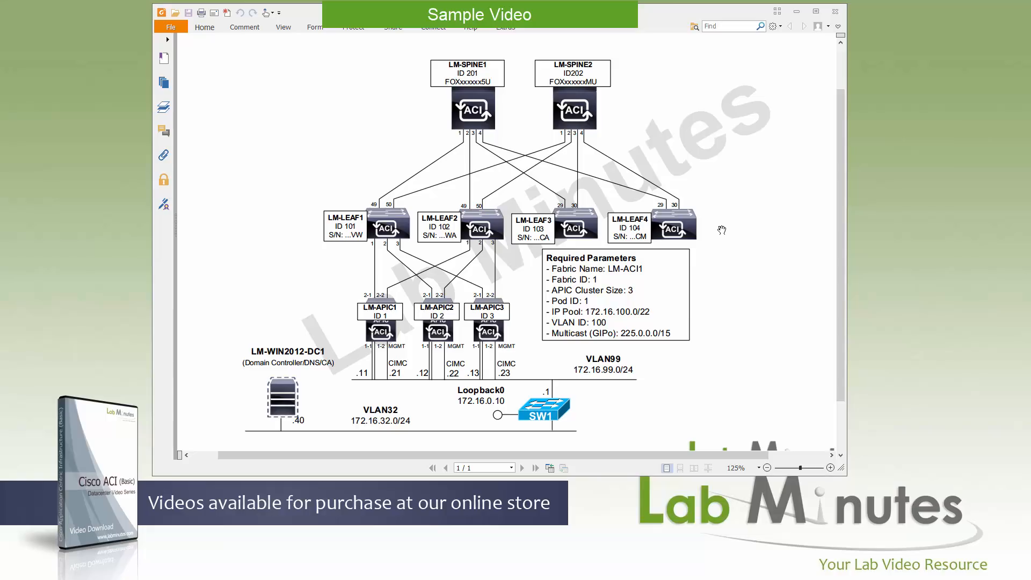
{"action": "mouse_move", "coordinate": [521, 105]}
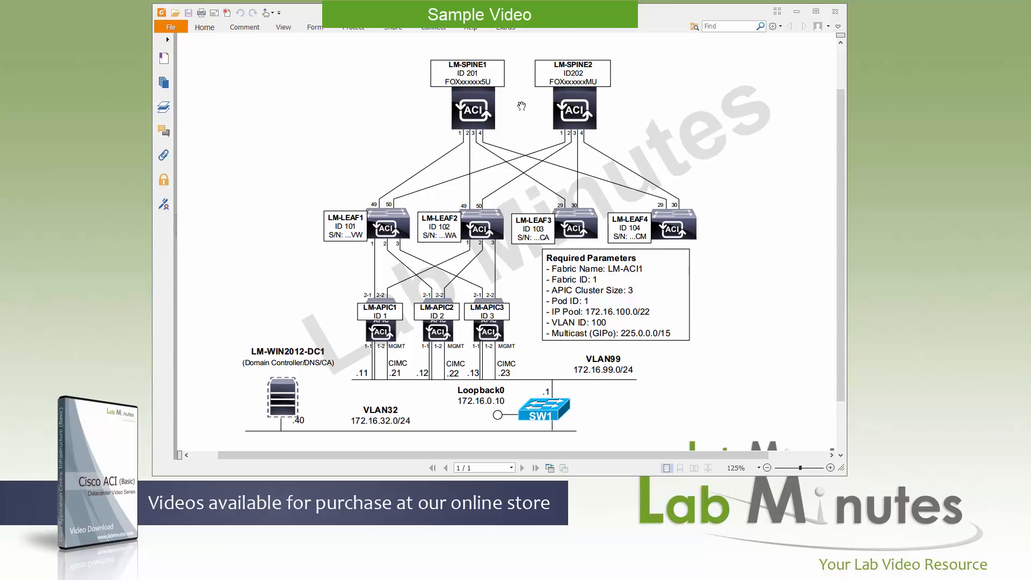
{"action": "mouse_move", "coordinate": [540, 114]}
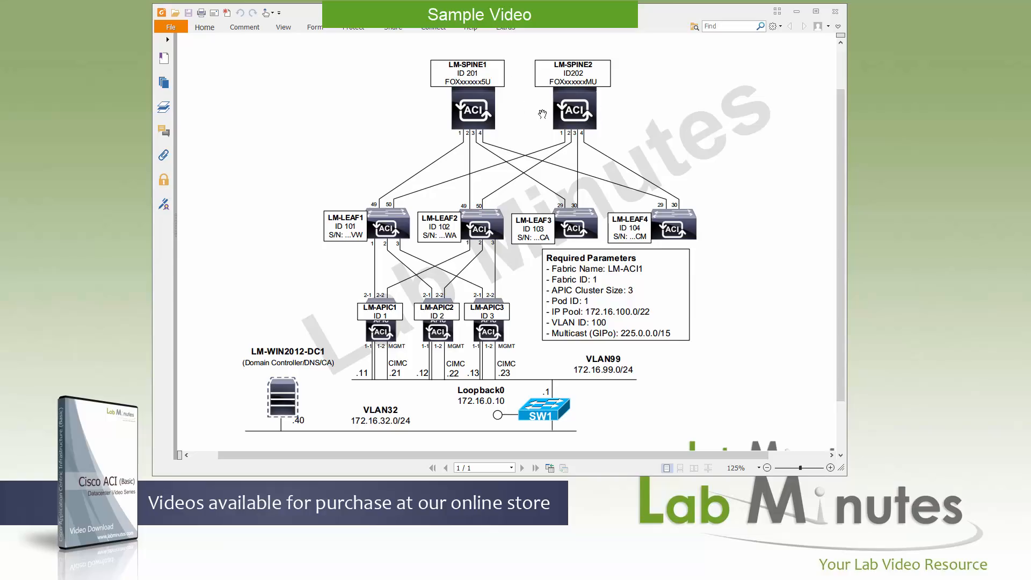
{"action": "mouse_move", "coordinate": [620, 108]}
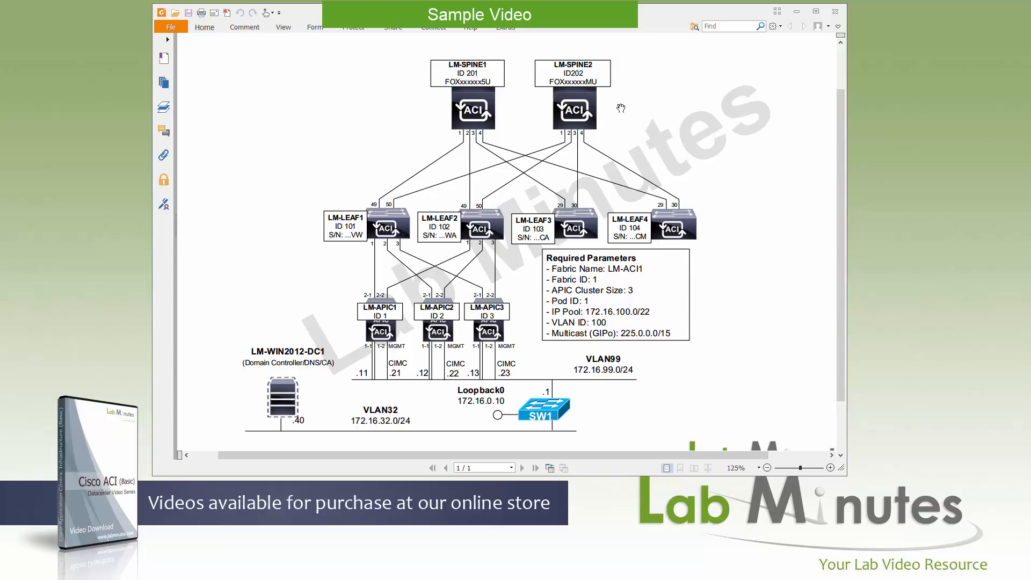
{"action": "mouse_move", "coordinate": [519, 243]}
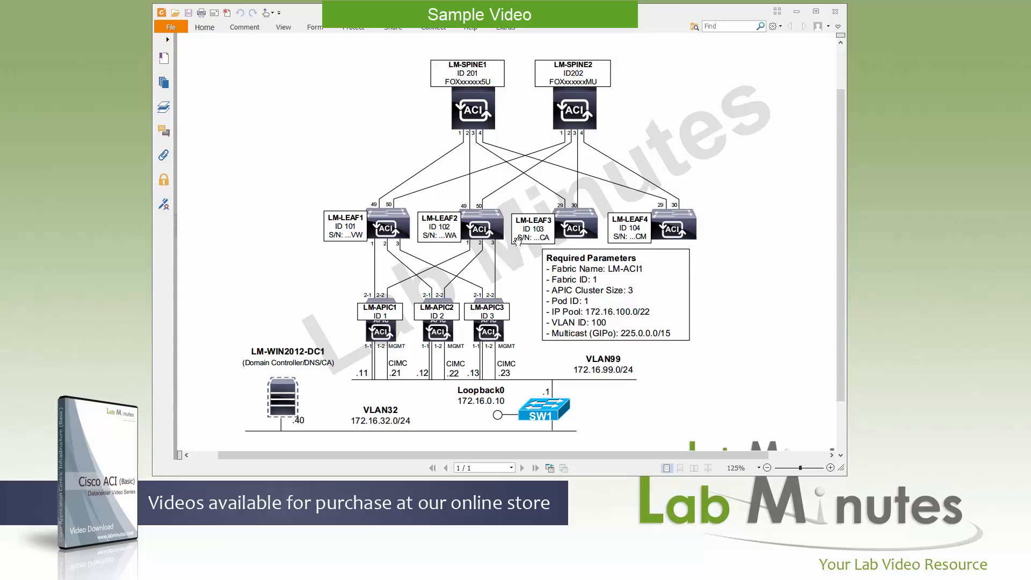
{"action": "mouse_move", "coordinate": [496, 236]}
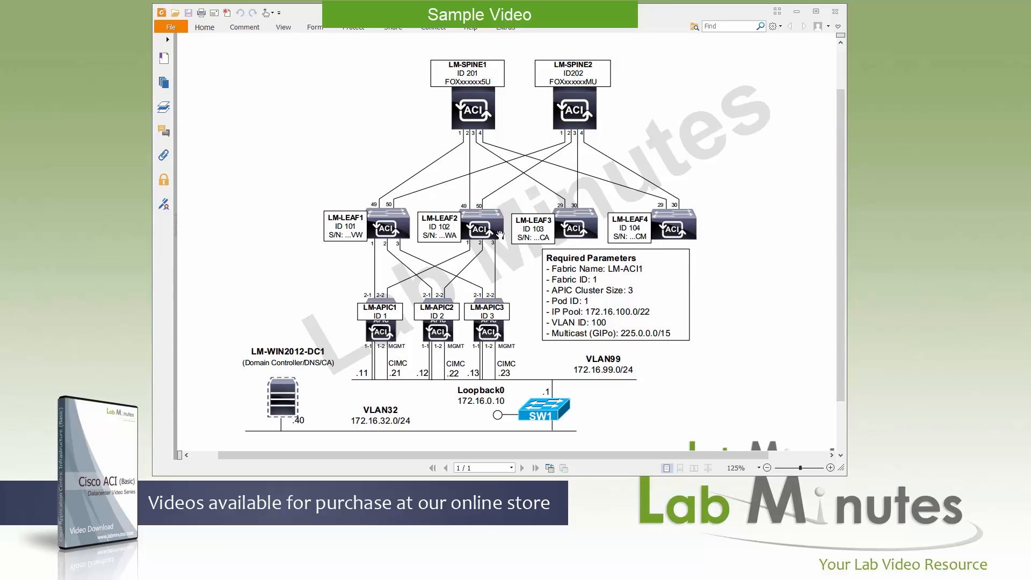
{"action": "mouse_move", "coordinate": [702, 238]}
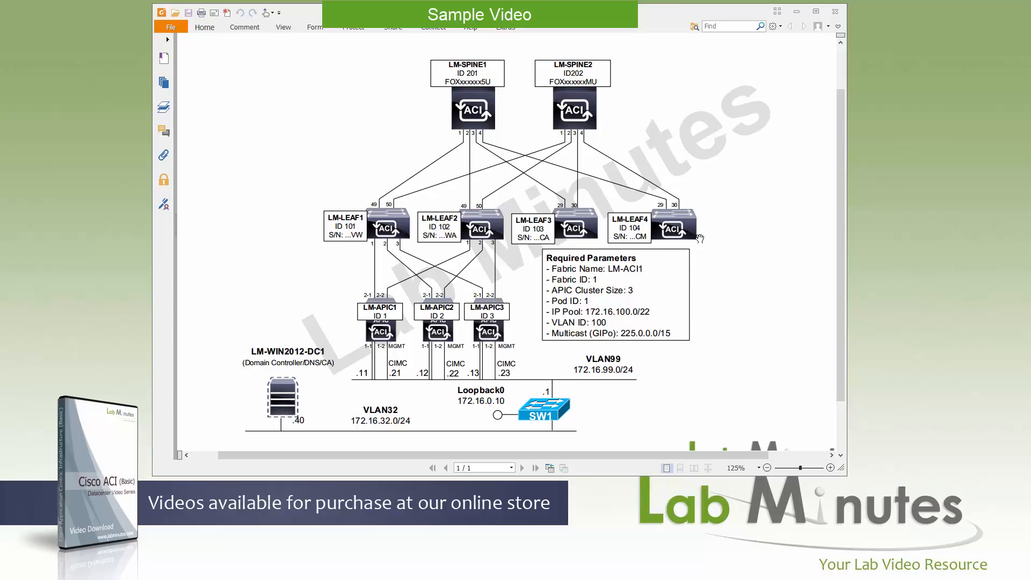
{"action": "mouse_move", "coordinate": [711, 234]}
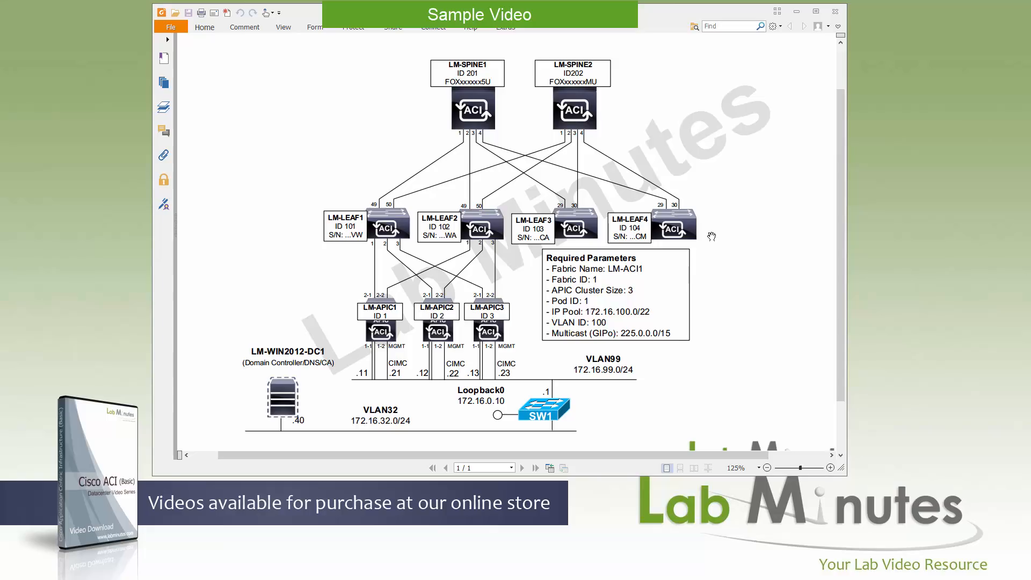
{"action": "mouse_move", "coordinate": [513, 214]}
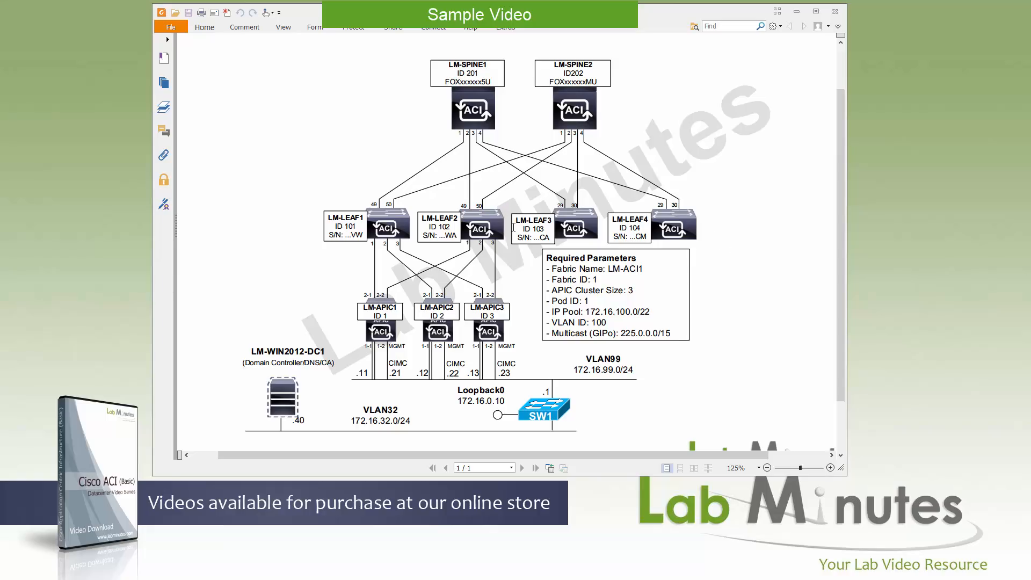
{"action": "mouse_move", "coordinate": [519, 229]}
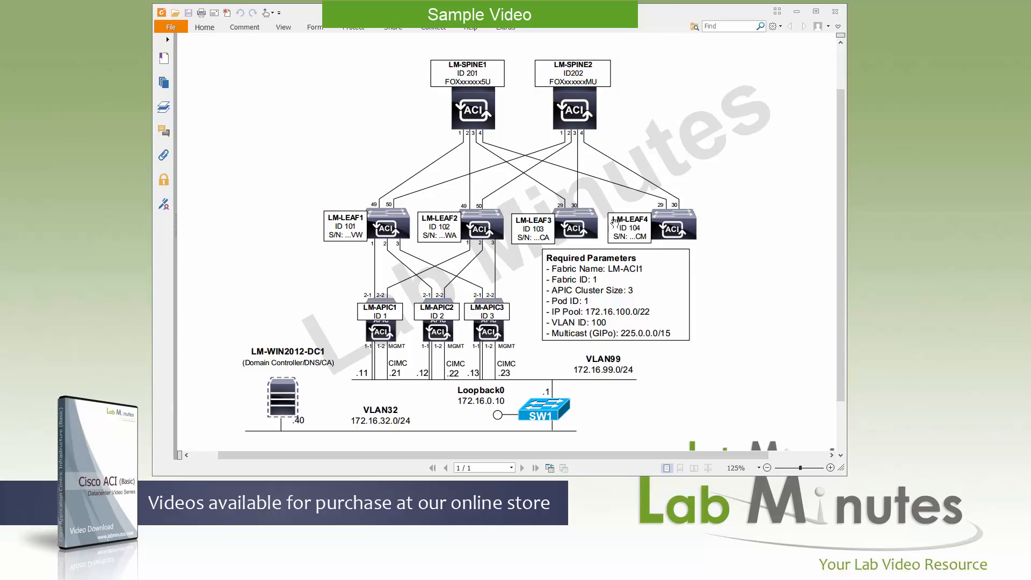
{"action": "mouse_move", "coordinate": [510, 95]}
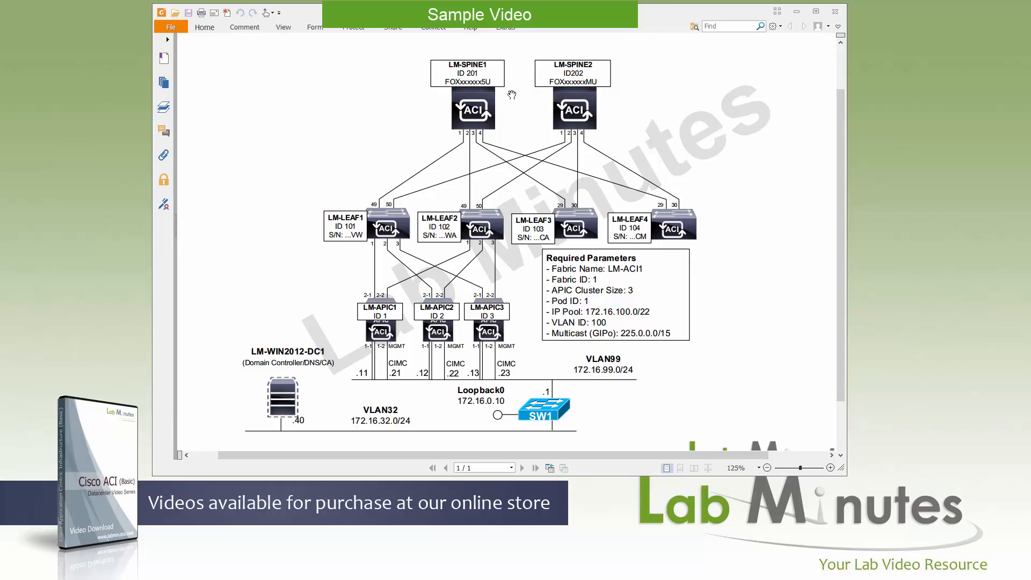
{"action": "mouse_move", "coordinate": [486, 84]}
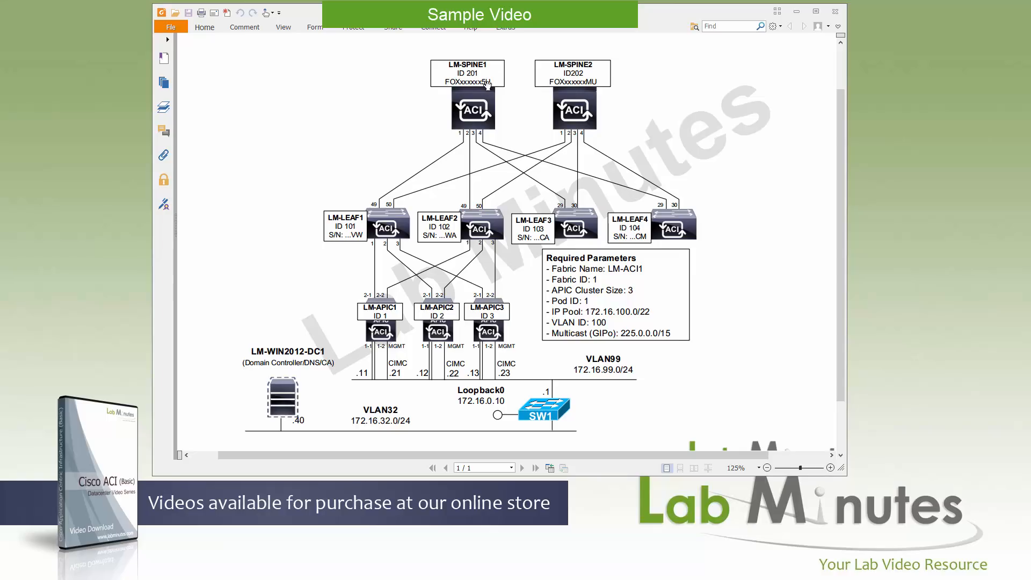
{"action": "mouse_move", "coordinate": [524, 240]}
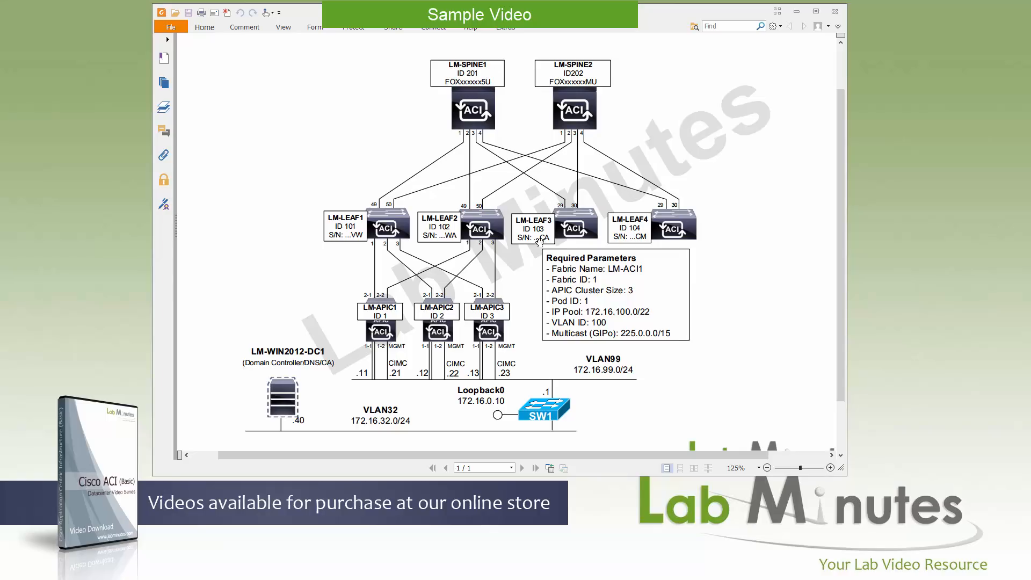
{"action": "mouse_move", "coordinate": [676, 297]}
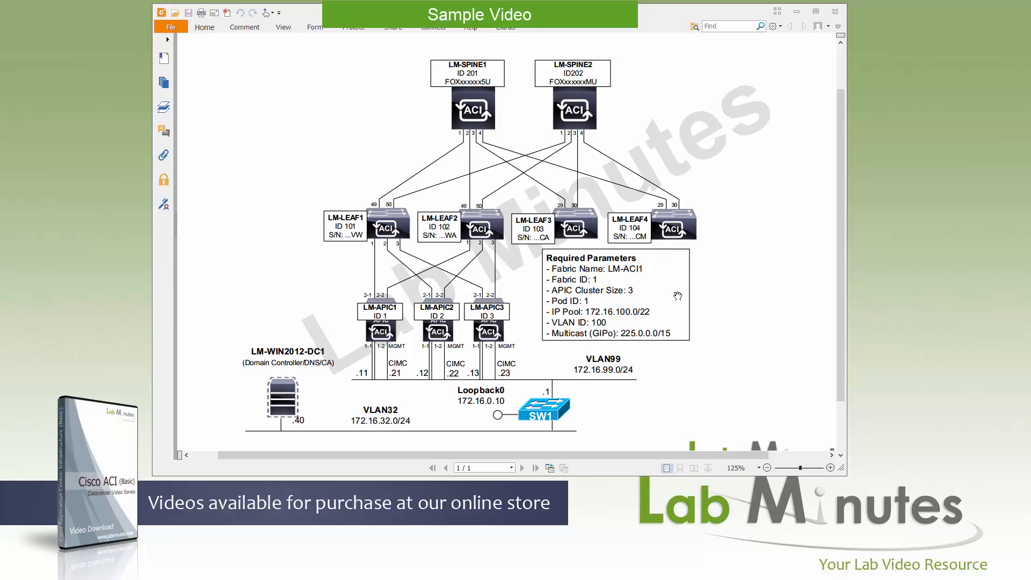
{"action": "mouse_move", "coordinate": [519, 273]}
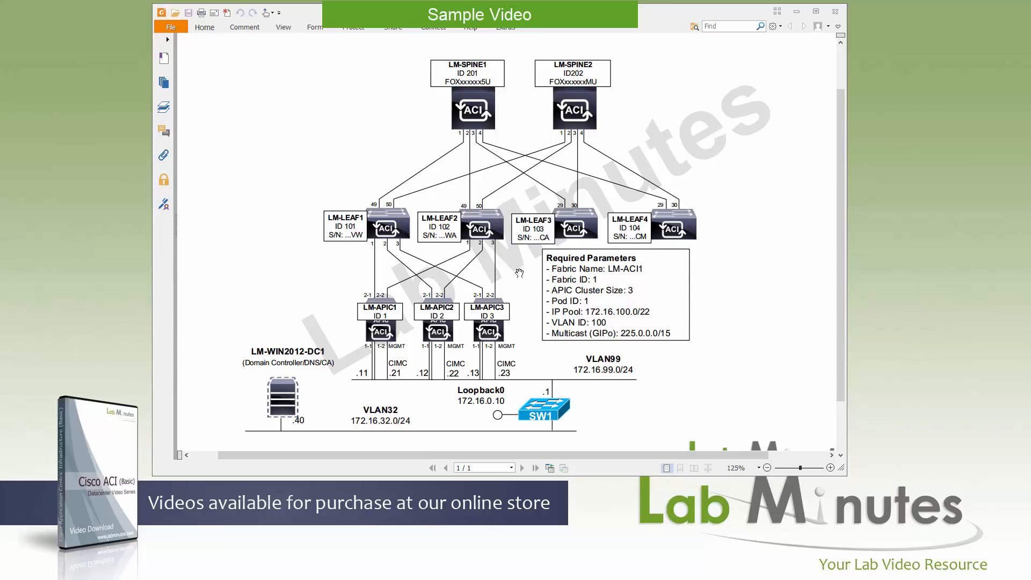
{"action": "mouse_move", "coordinate": [630, 389]}
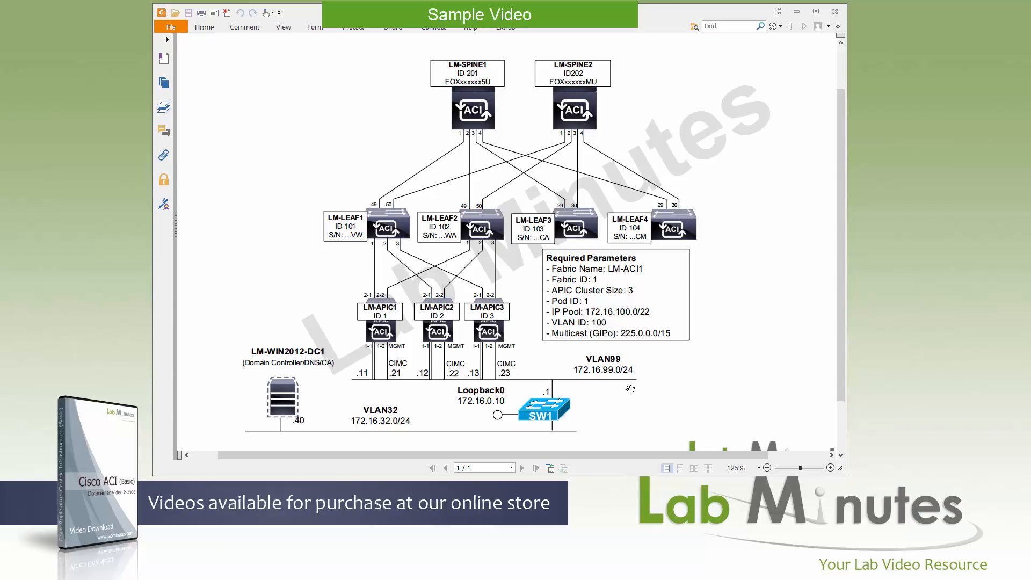
{"action": "mouse_move", "coordinate": [529, 354]}
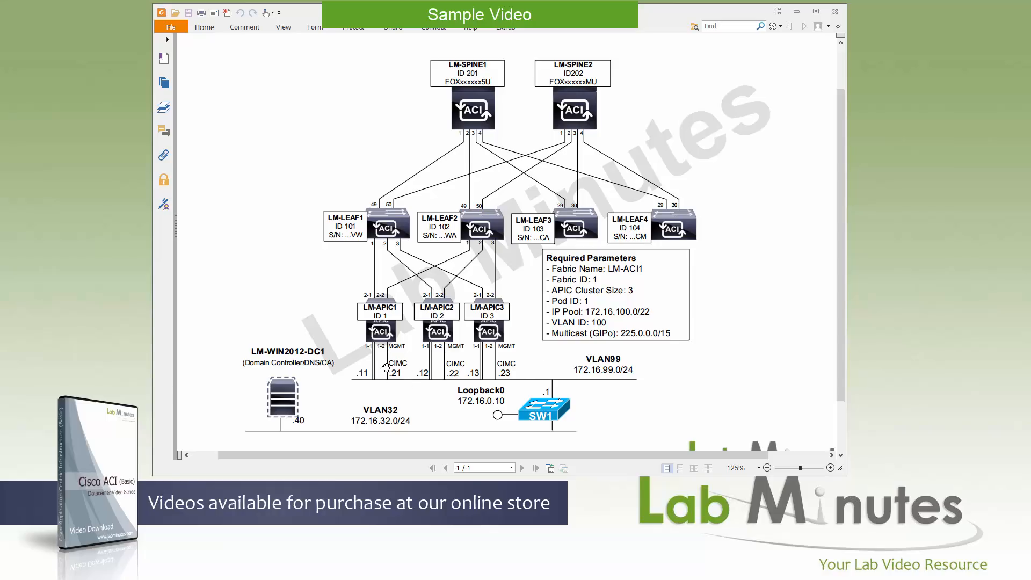
{"action": "mouse_move", "coordinate": [385, 380]}
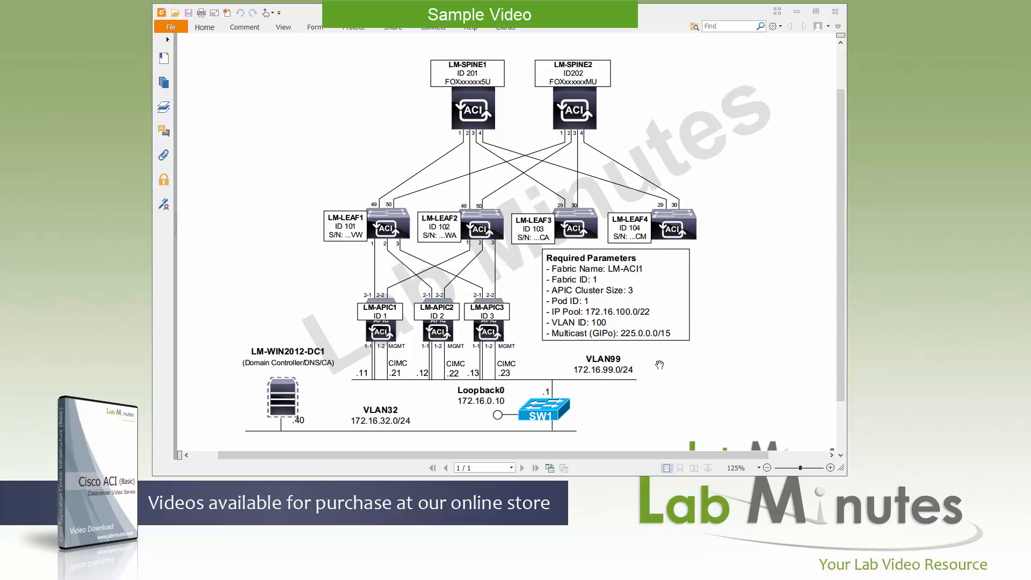
{"action": "mouse_move", "coordinate": [399, 334]}
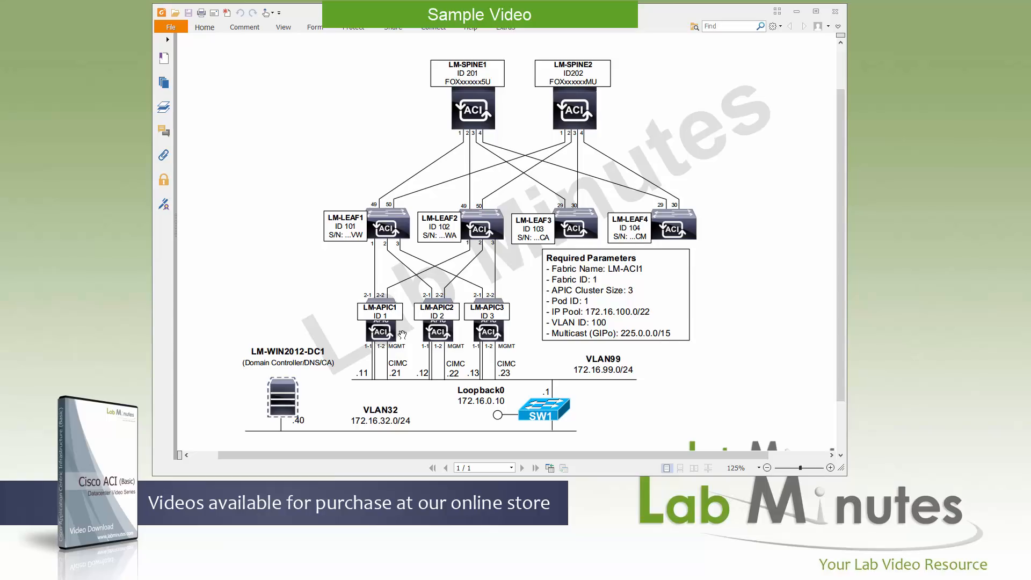
{"action": "mouse_move", "coordinate": [359, 335]}
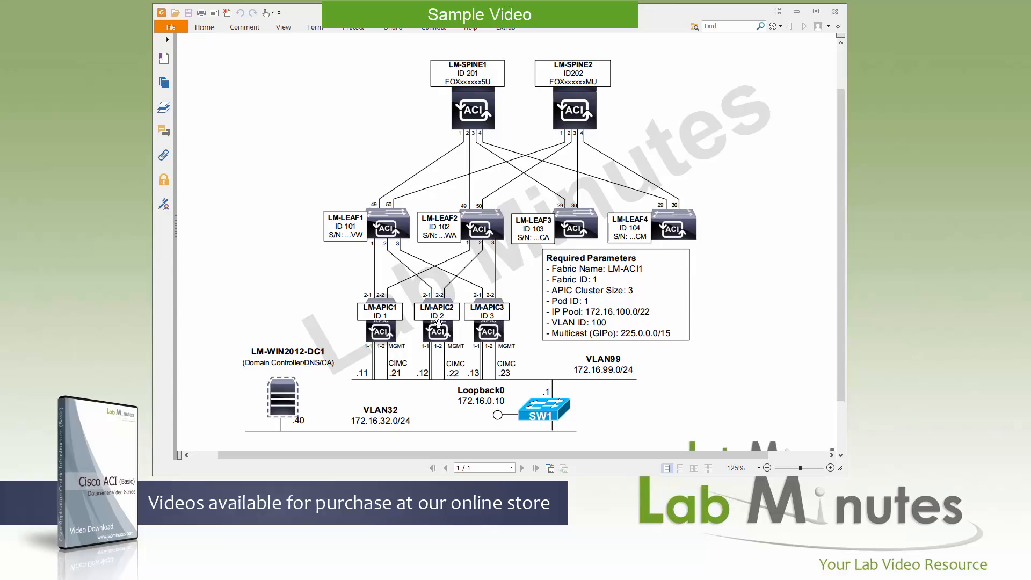
{"action": "mouse_move", "coordinate": [451, 327]}
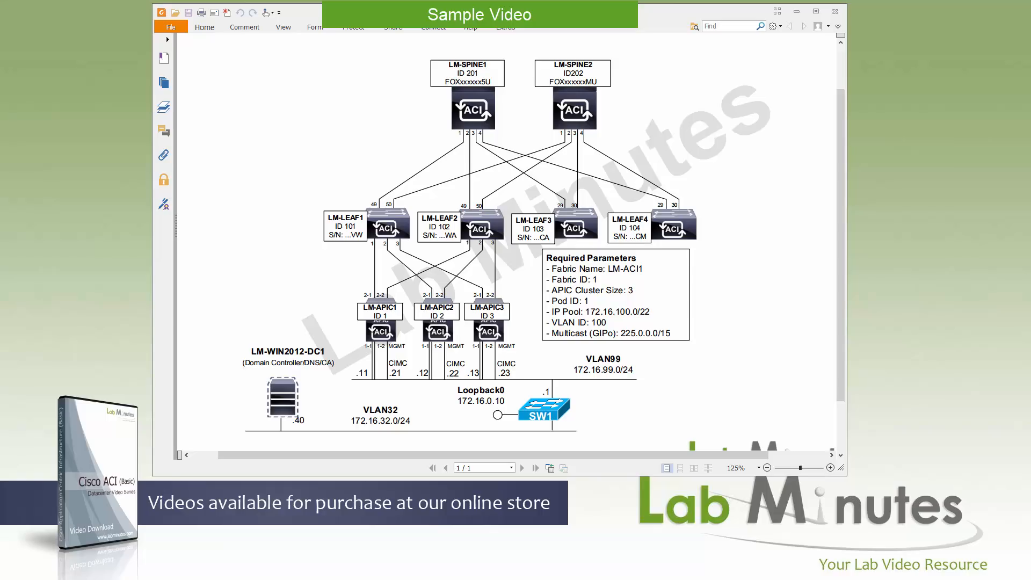
{"action": "mouse_move", "coordinate": [245, 350]}
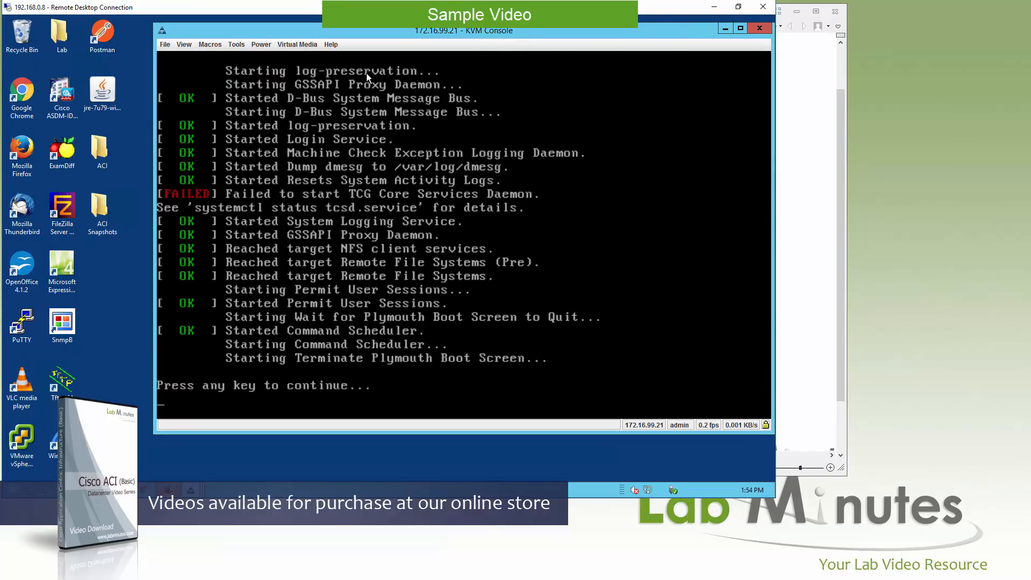
{"action": "mouse_move", "coordinate": [326, 335]}
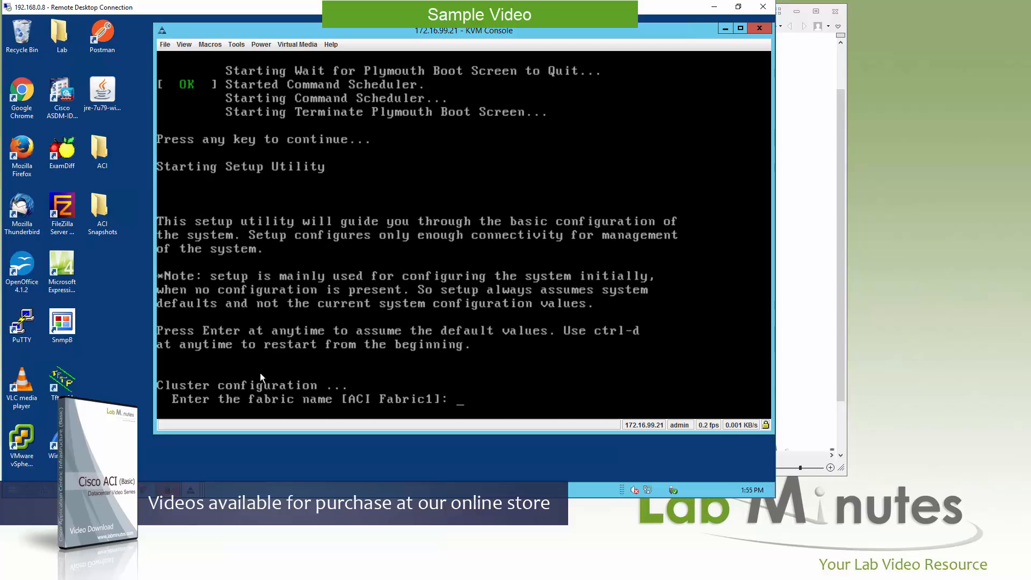
{"action": "mouse_move", "coordinate": [418, 412]}
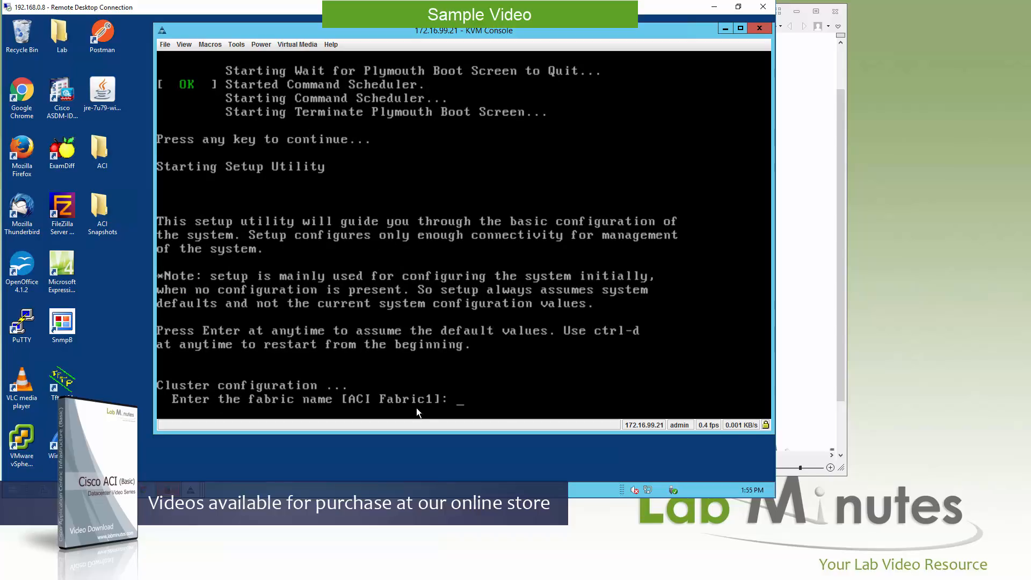
{"action": "mouse_move", "coordinate": [284, 416]}
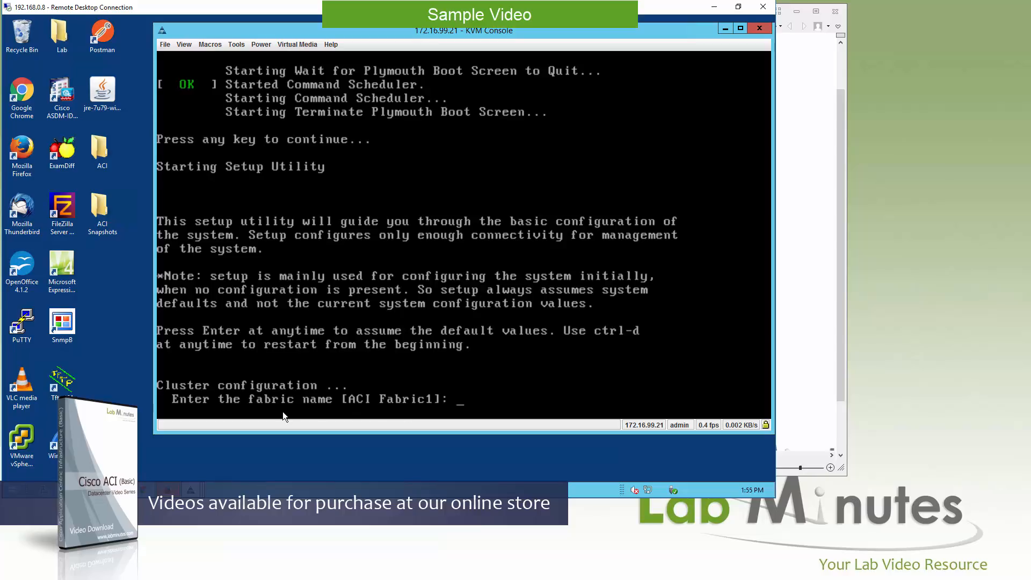
{"action": "mouse_move", "coordinate": [261, 406]}
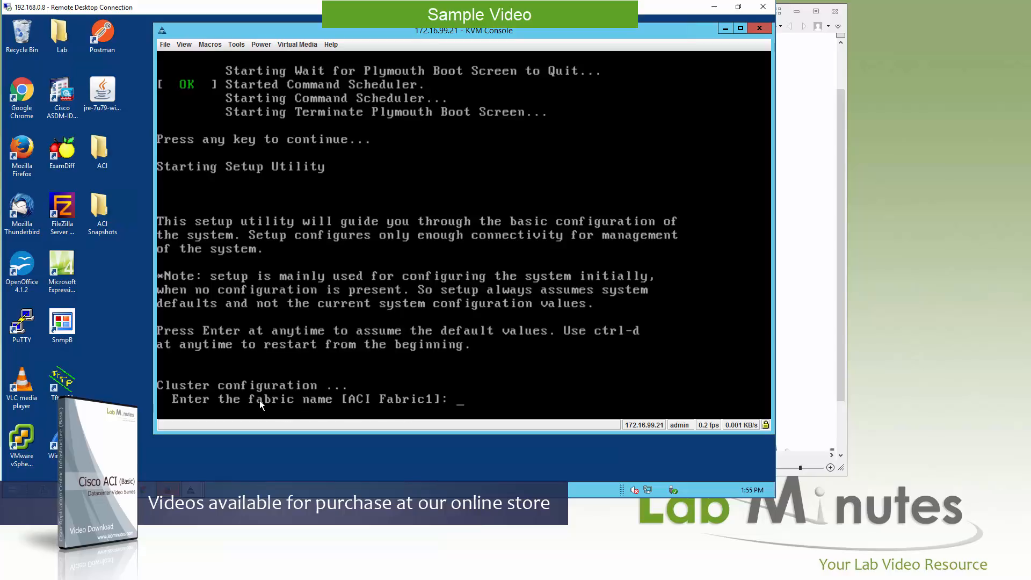
{"action": "mouse_move", "coordinate": [493, 415]}
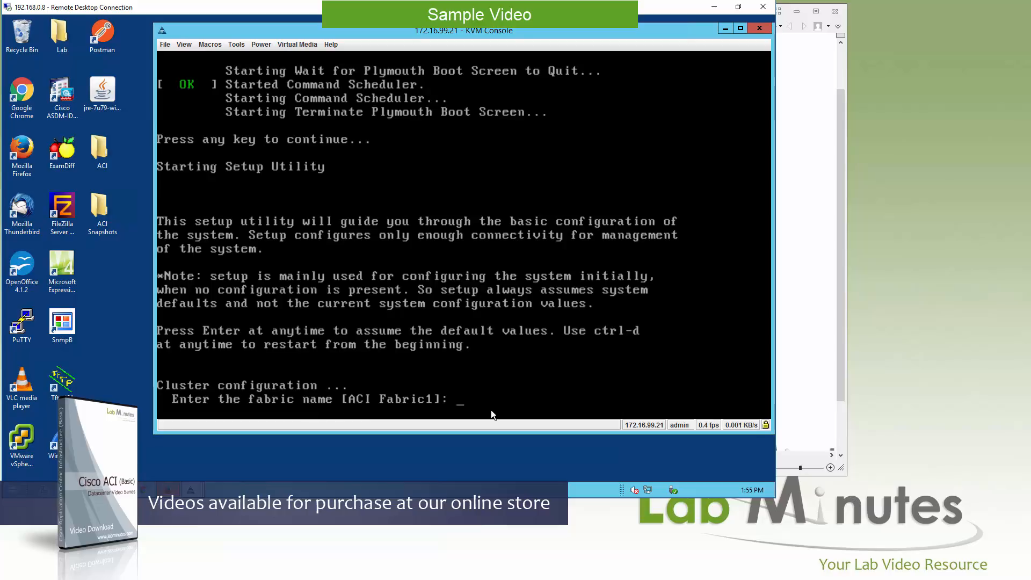
{"action": "mouse_move", "coordinate": [469, 372]}
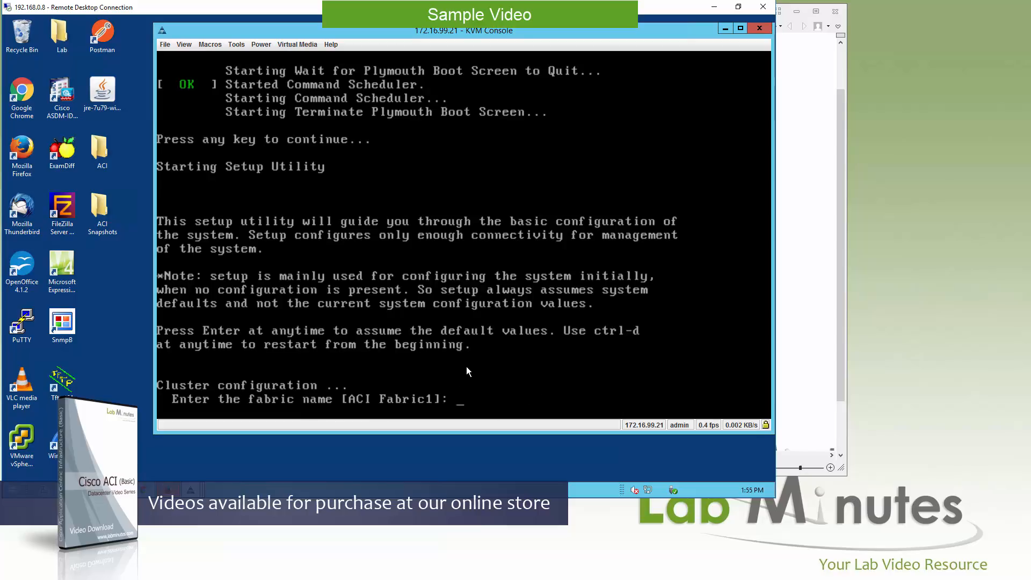
{"action": "mouse_move", "coordinate": [432, 403]}
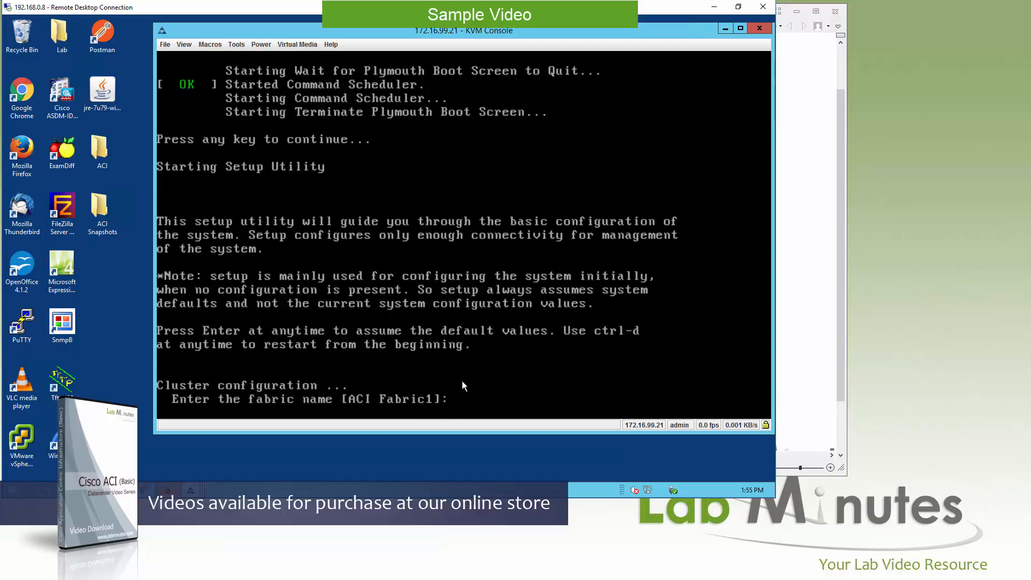
{"action": "mouse_move", "coordinate": [638, 342]}
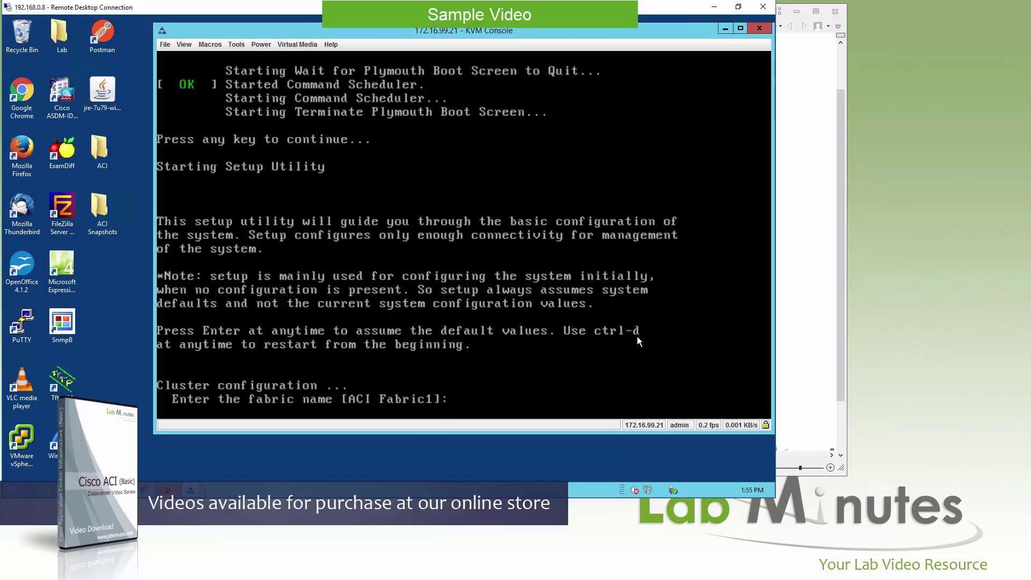
{"action": "mouse_move", "coordinate": [609, 349]}
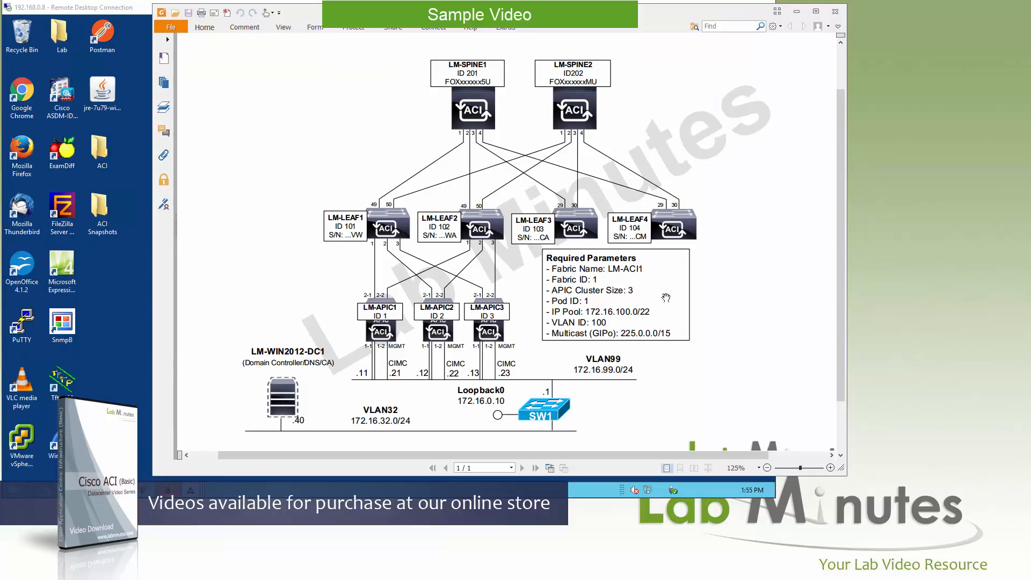
{"action": "mouse_move", "coordinate": [634, 320]}
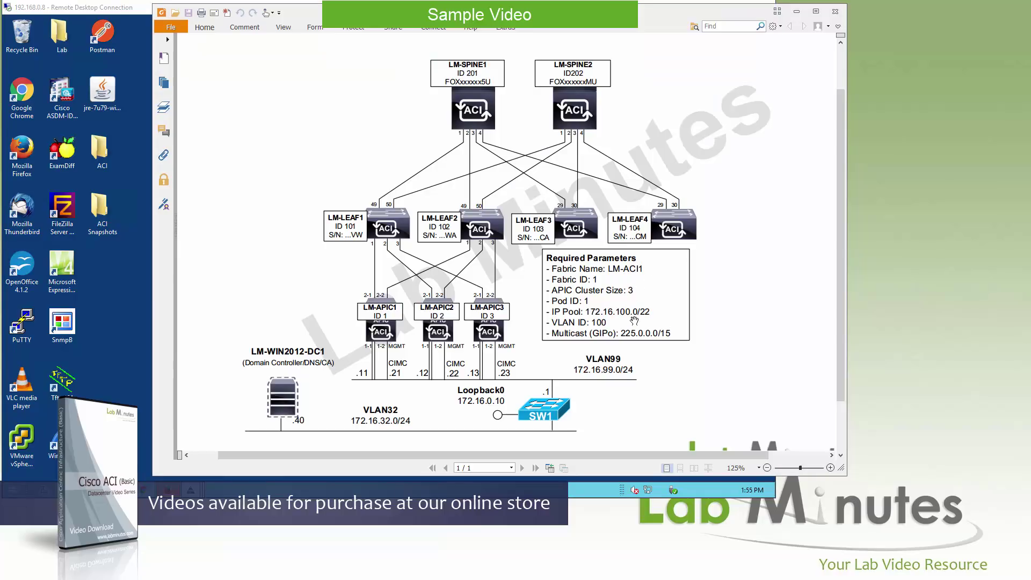
{"action": "mouse_move", "coordinate": [625, 346]}
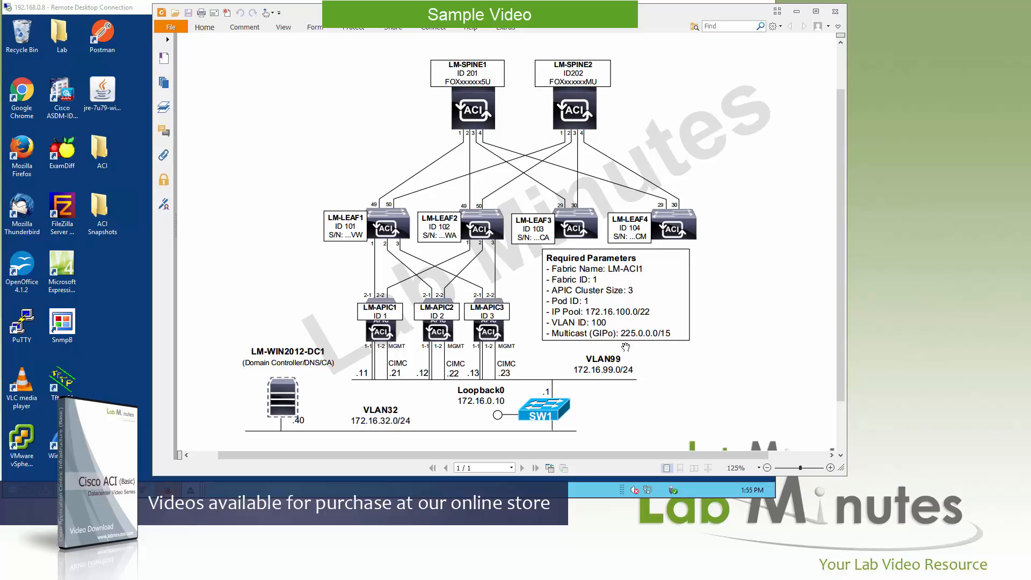
{"action": "mouse_move", "coordinate": [634, 278]}
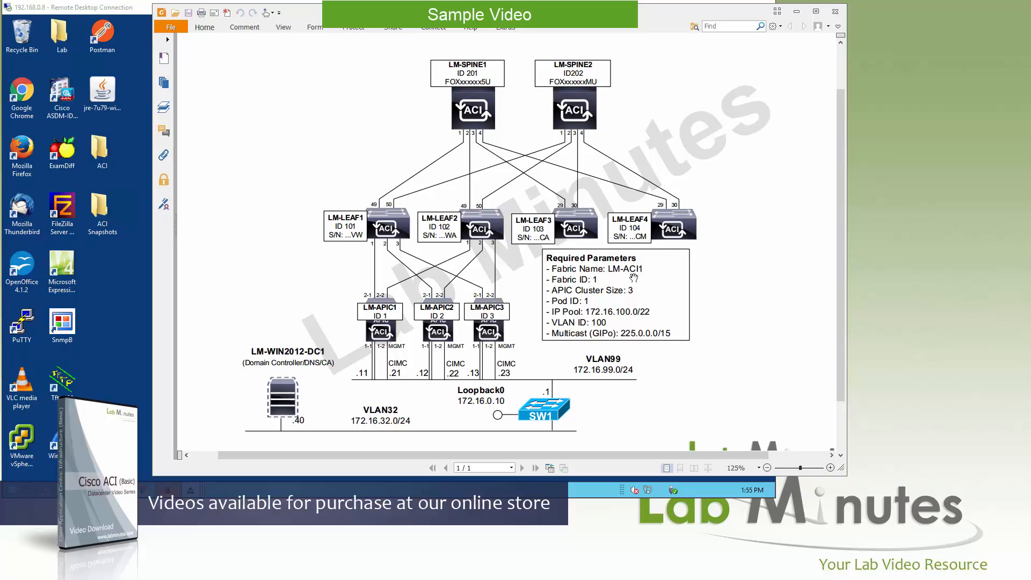
{"action": "mouse_move", "coordinate": [618, 283]}
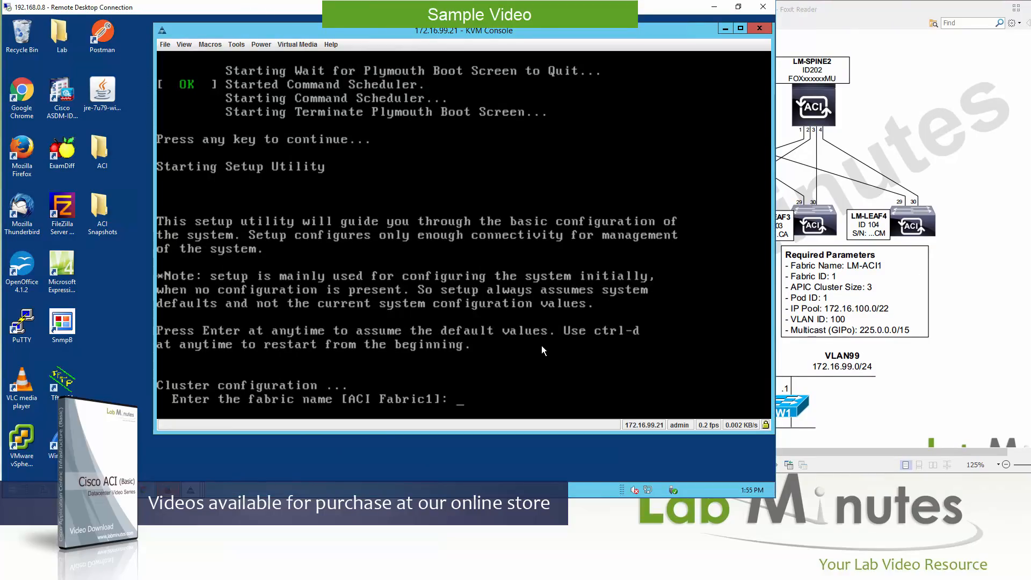
{"action": "type", "text": "LM-ACI"}
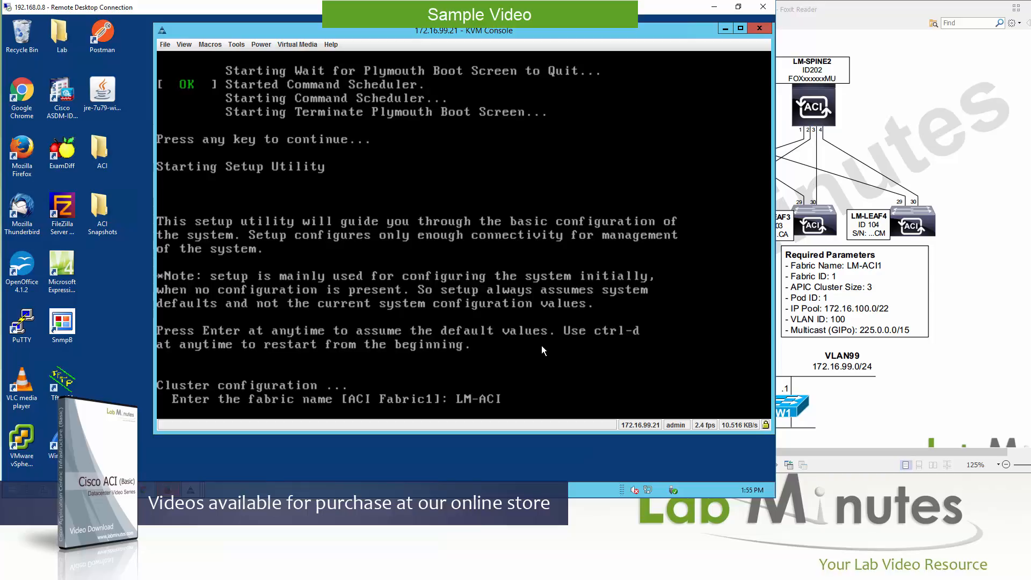
{"action": "type", "text": "1"}
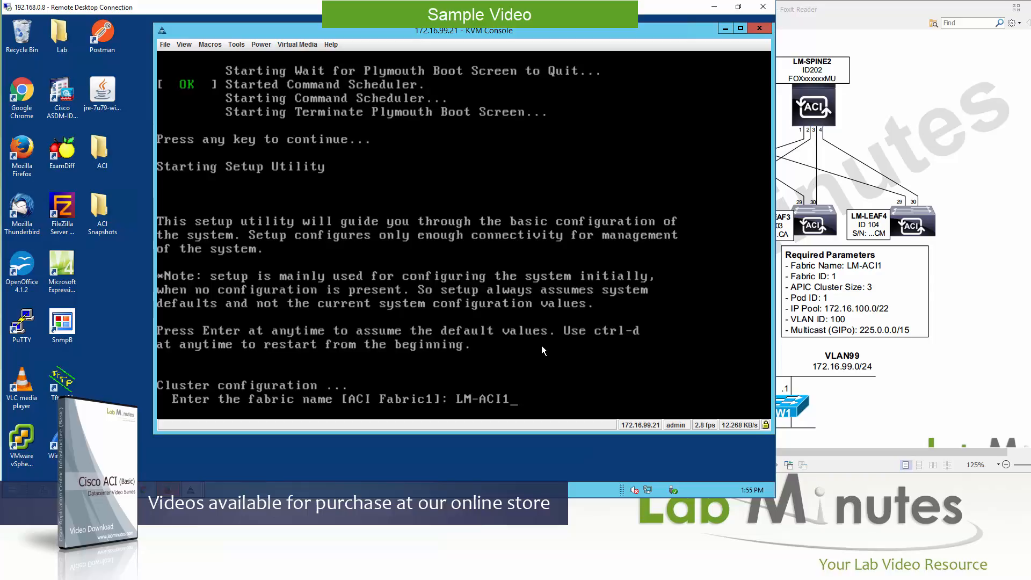